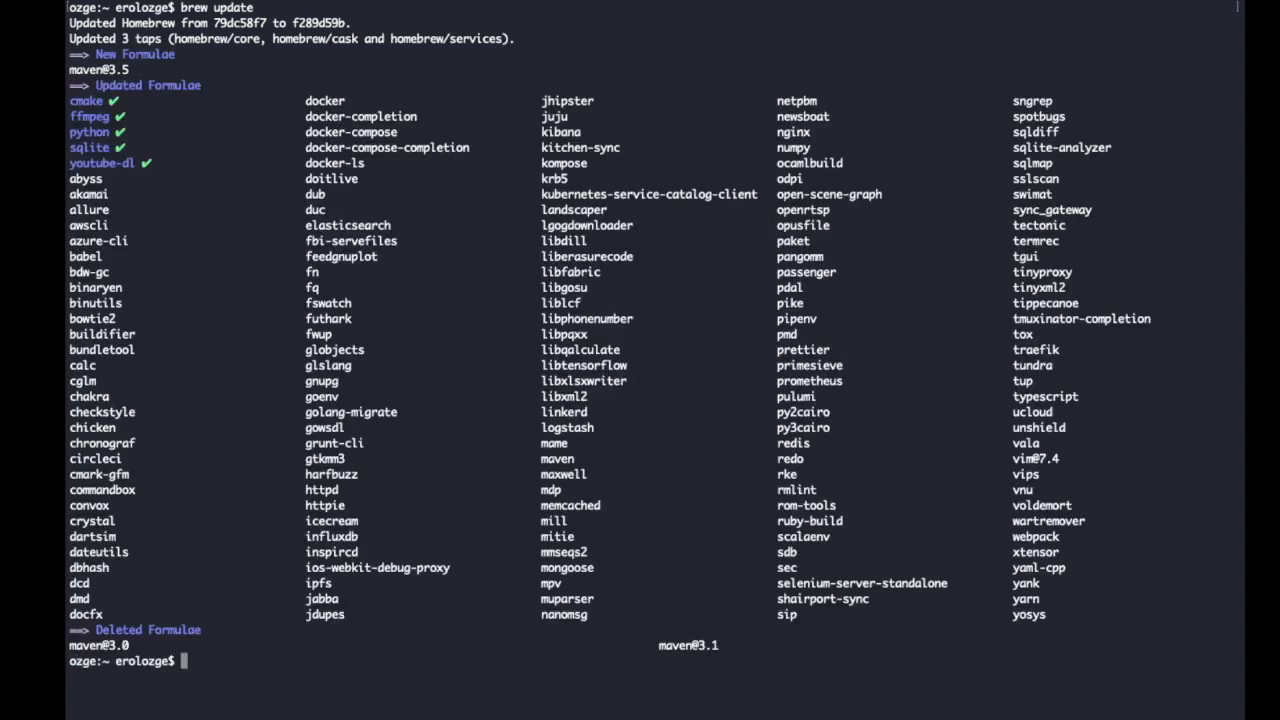
- Run brew update and start brew upgrade on the six outdated Homebrew packages
text(n)
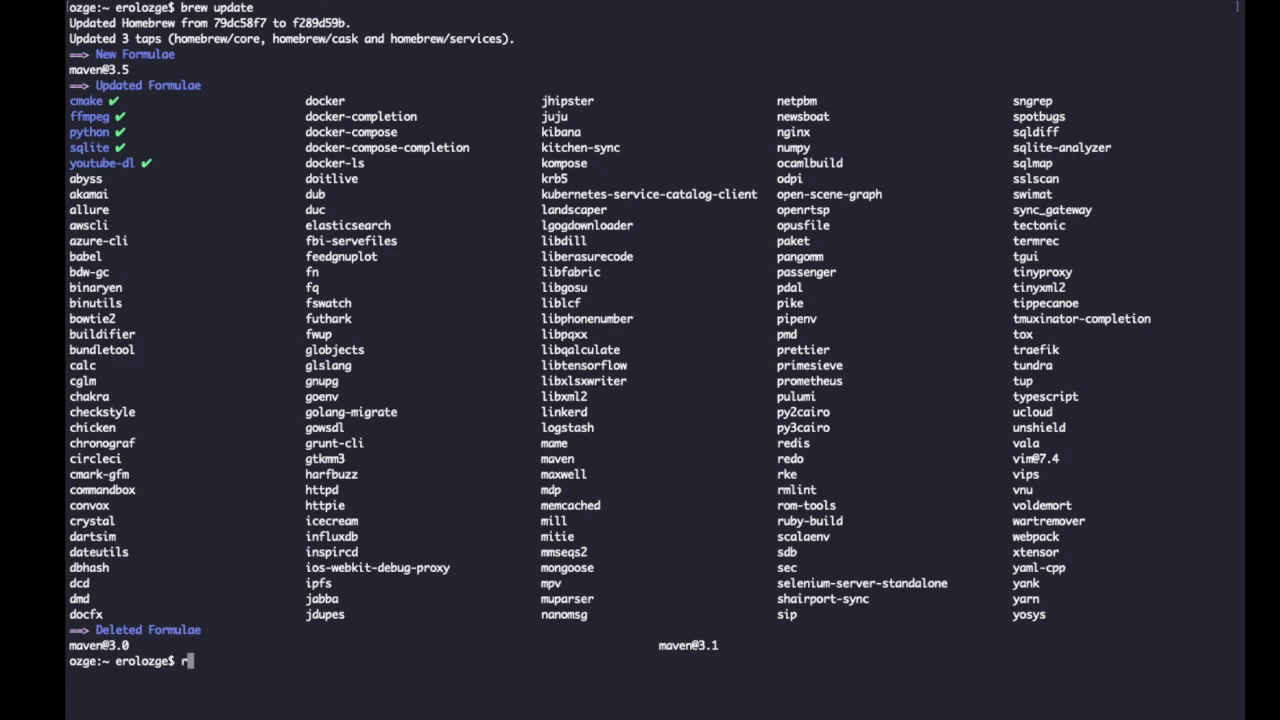
text(brew upgrade)
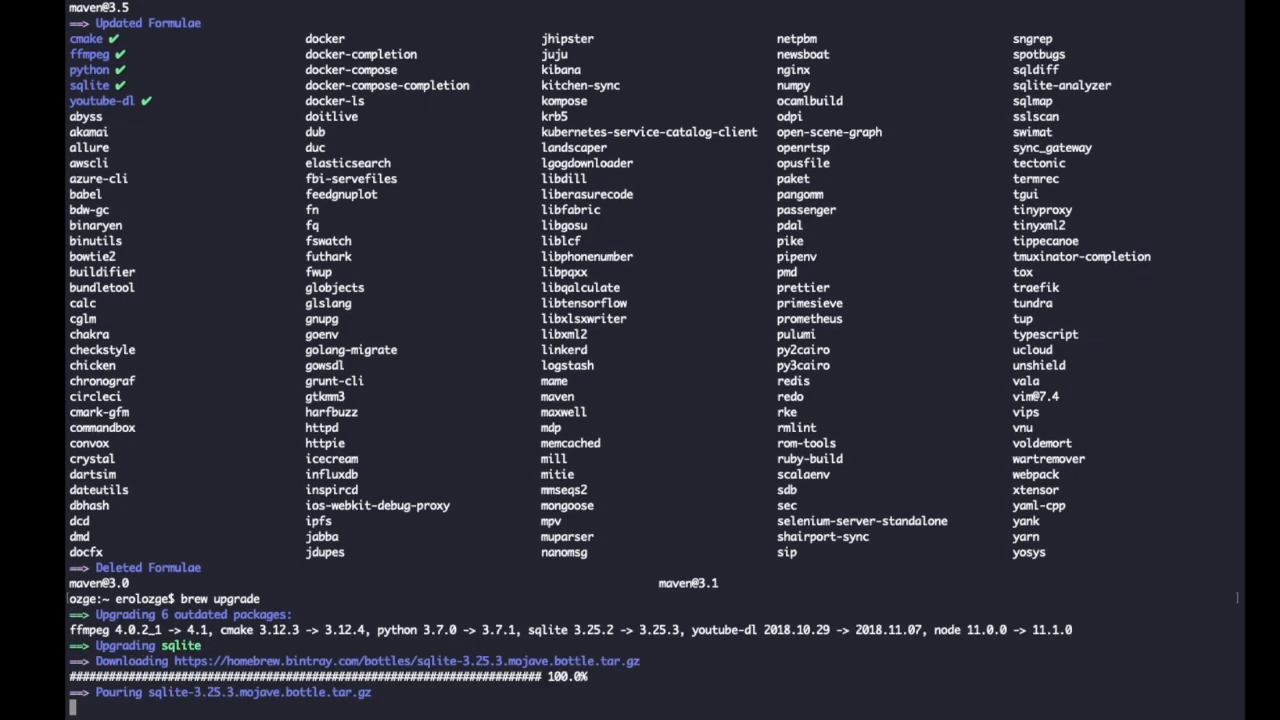
scroll(down, 3)
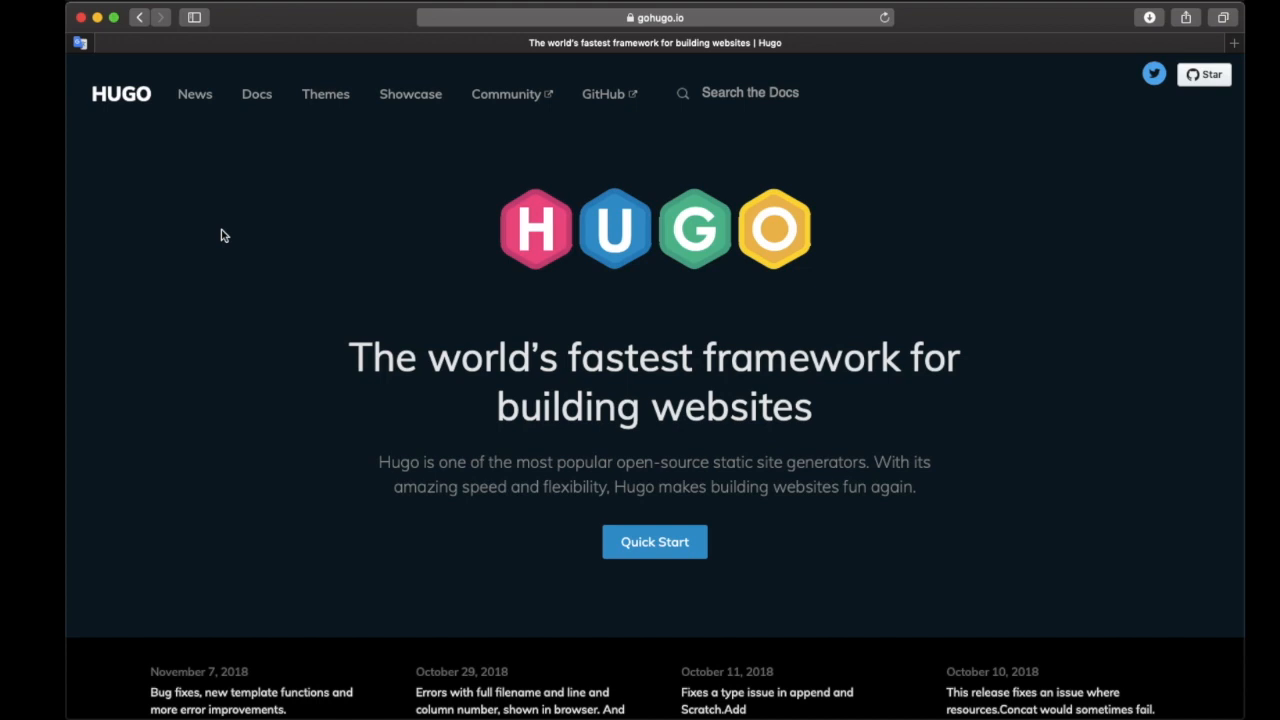
mouse_move(650, 274)
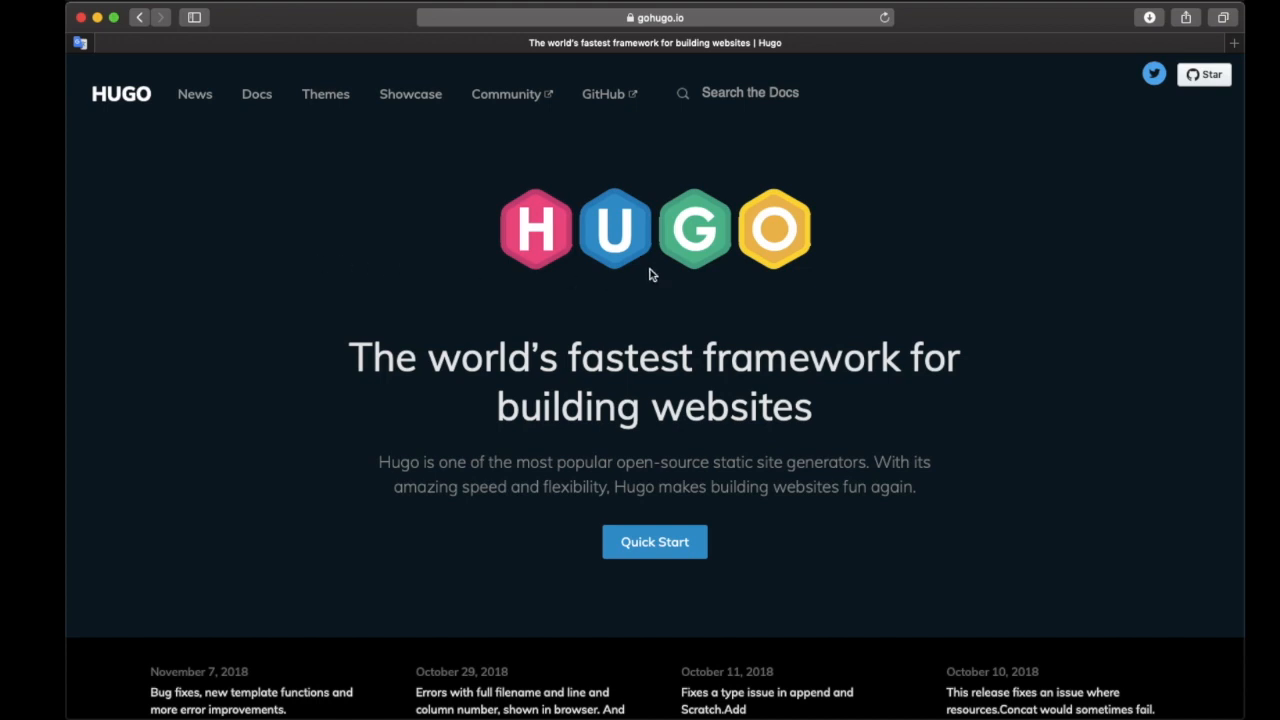
mouse_move(715, 373)
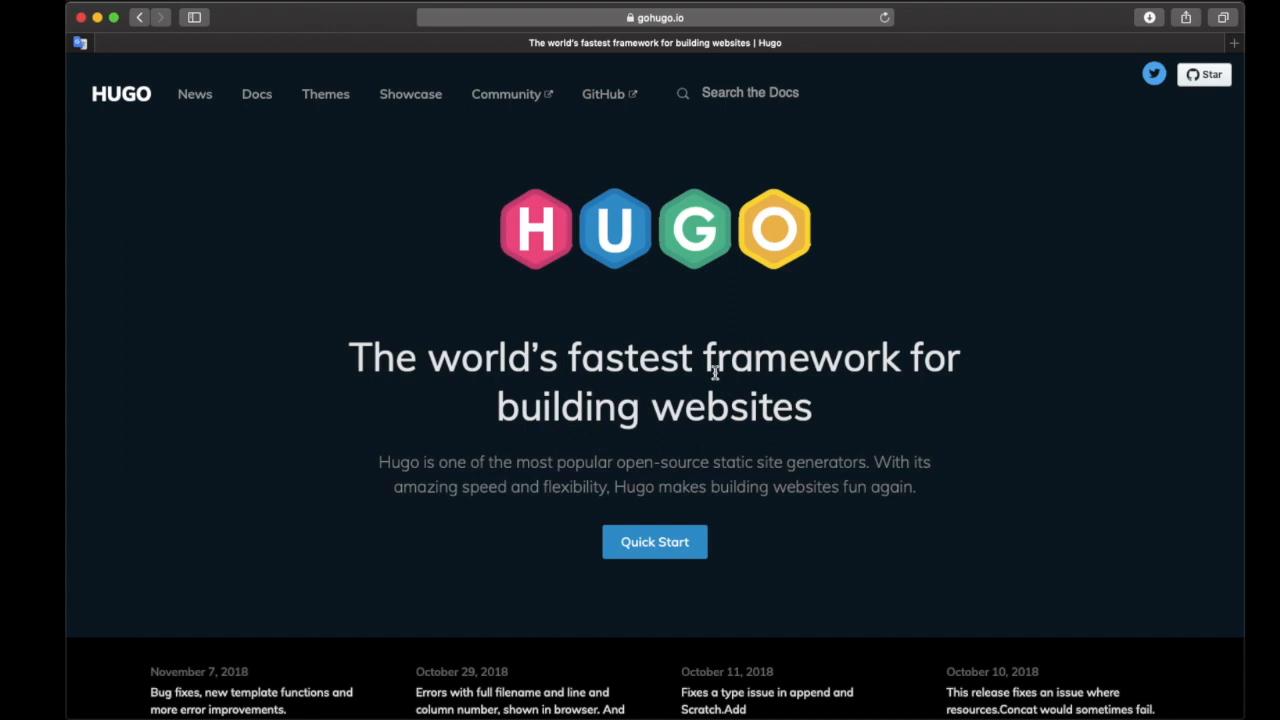
mouse_move(447, 297)
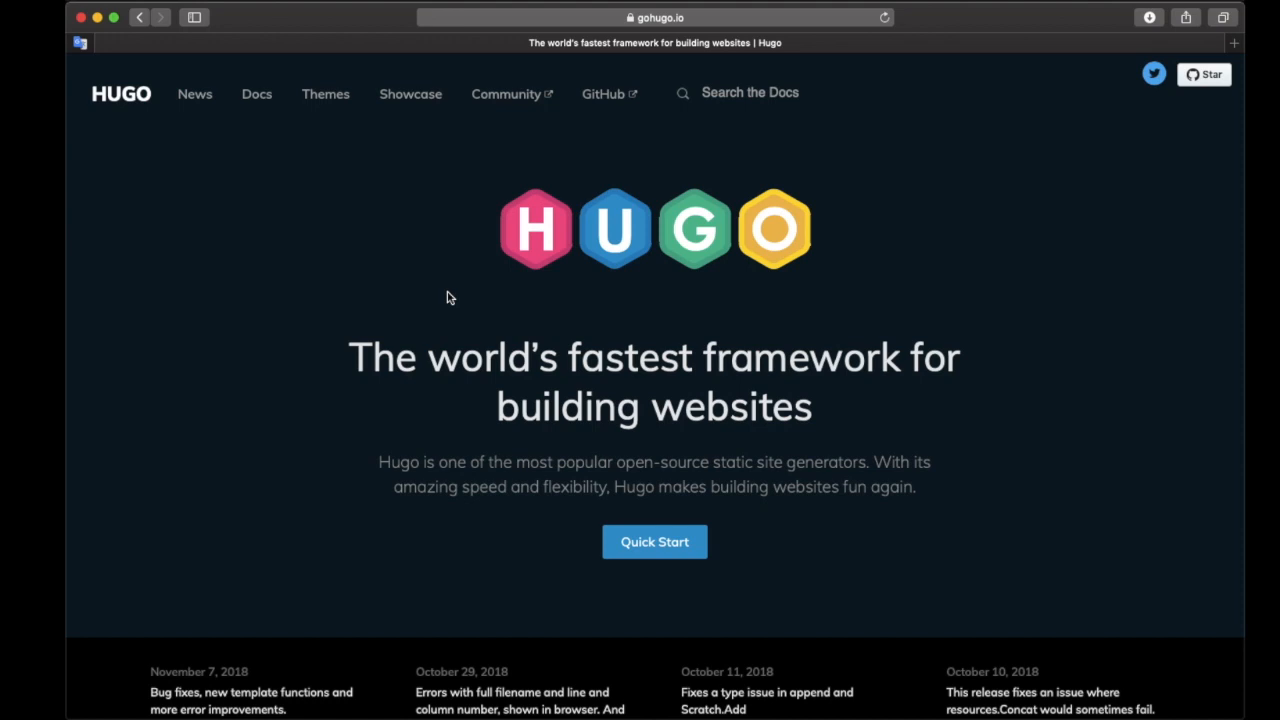
mouse_move(360, 271)
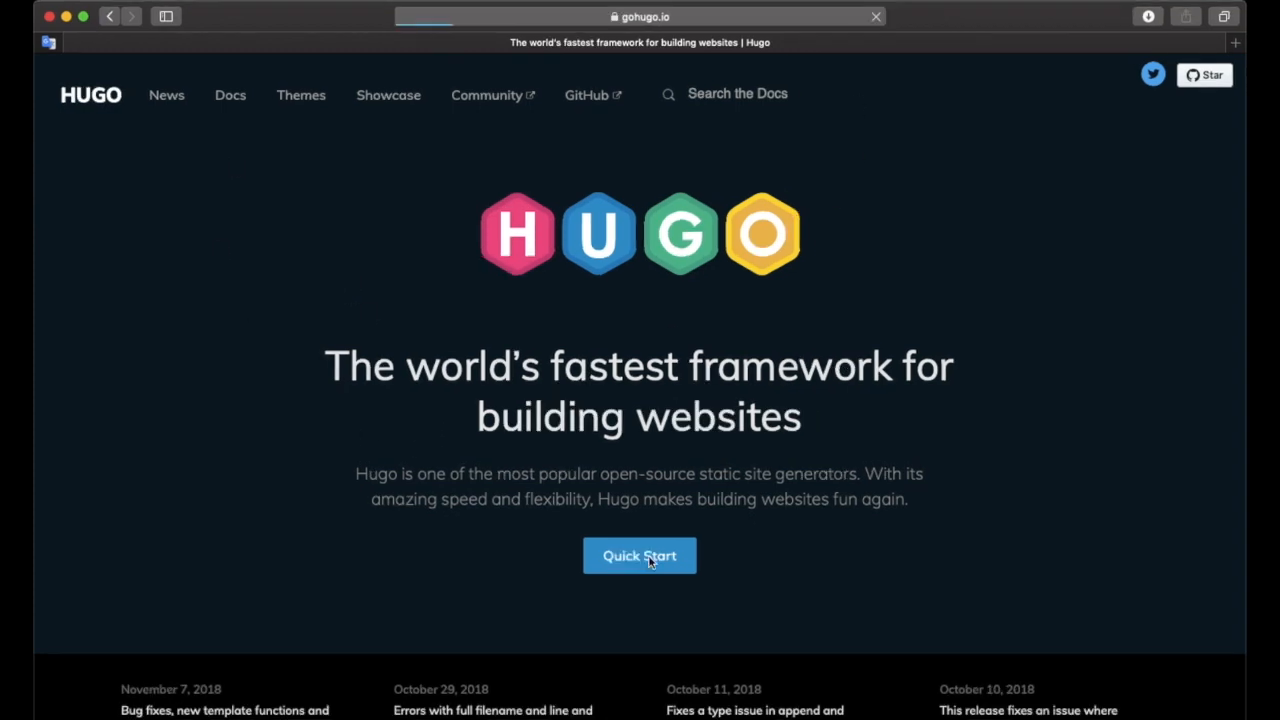
- Open Hugo's Quick Start guide and scroll to Step 1: Install Hugo
click(639, 555)
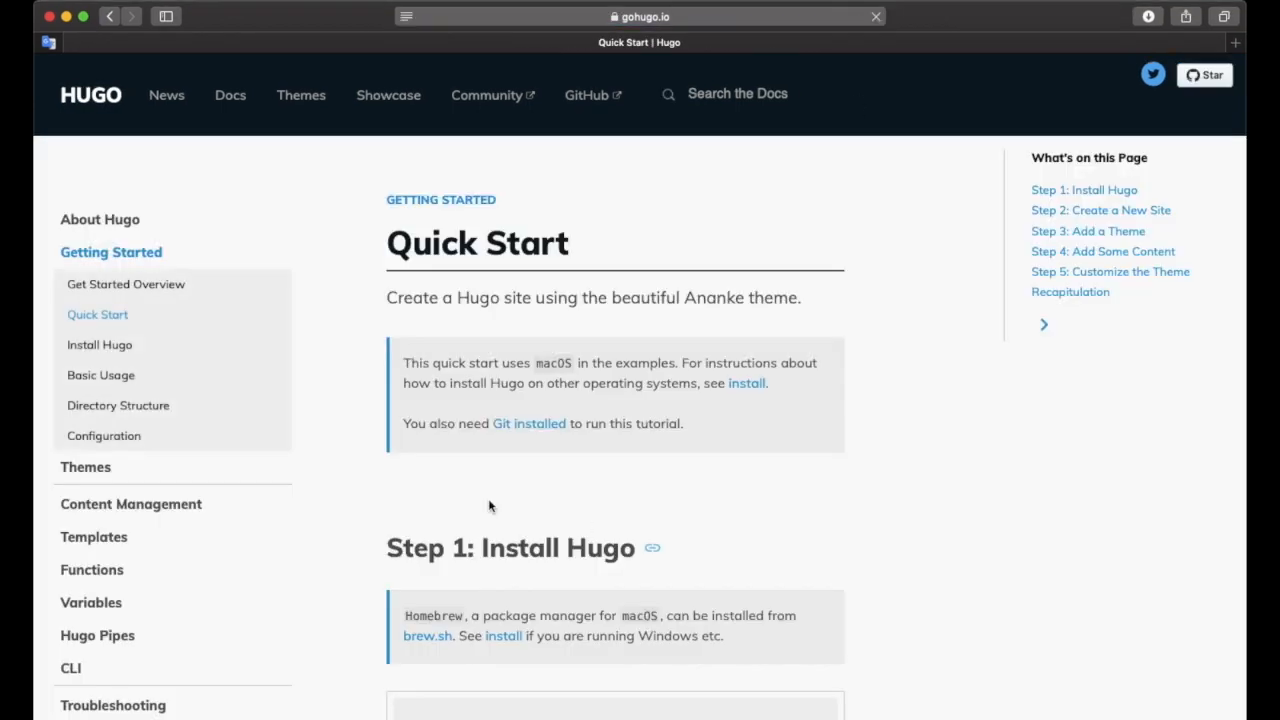
scroll(down, 3)
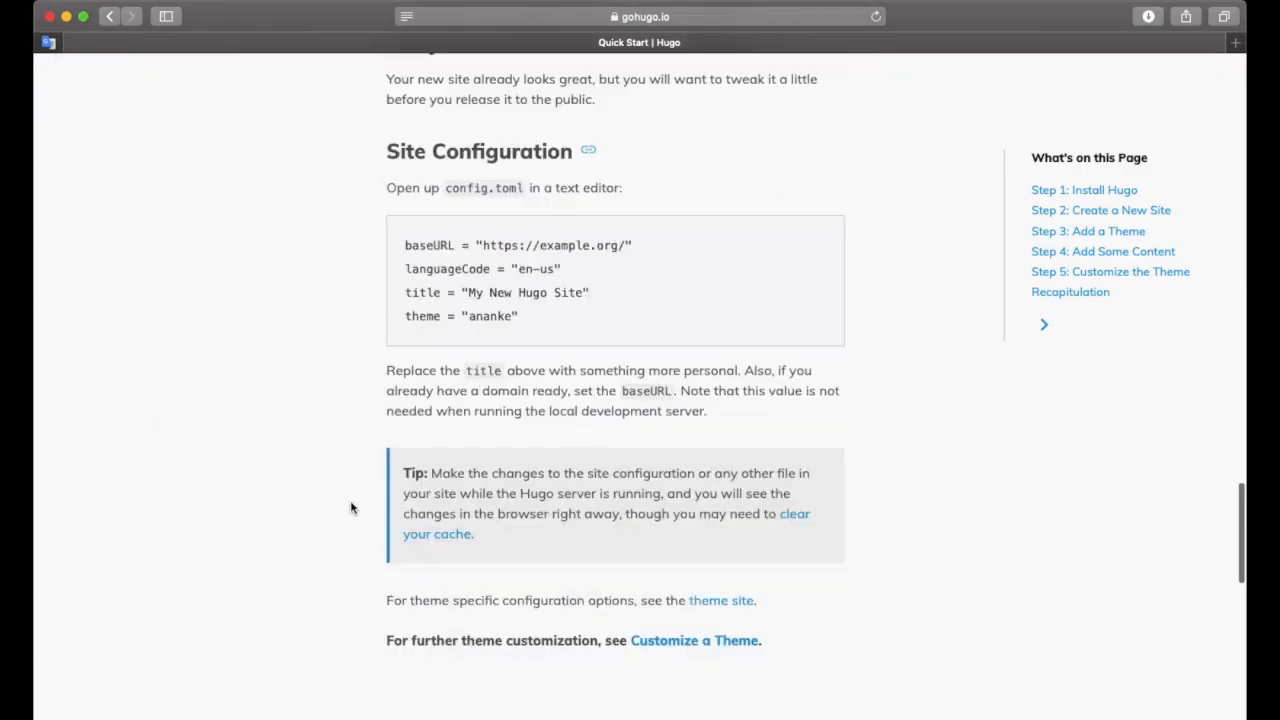
scroll(up, 3)
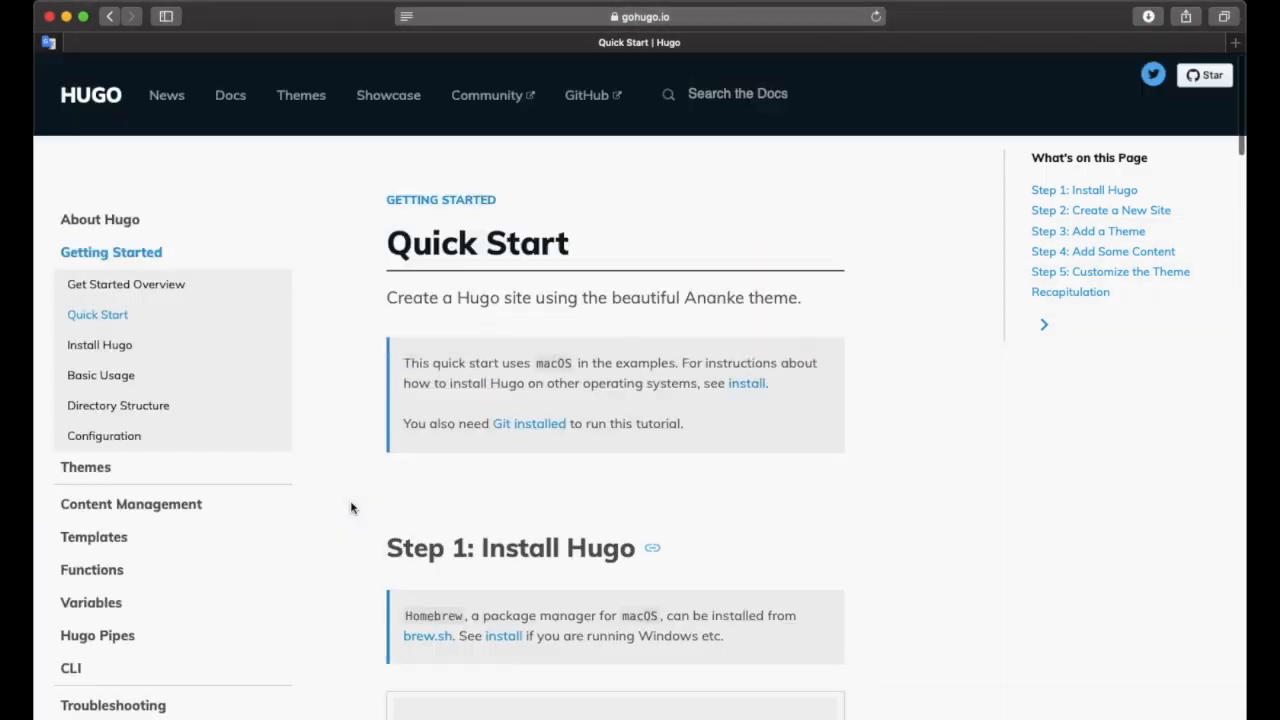
scroll(down, 3)
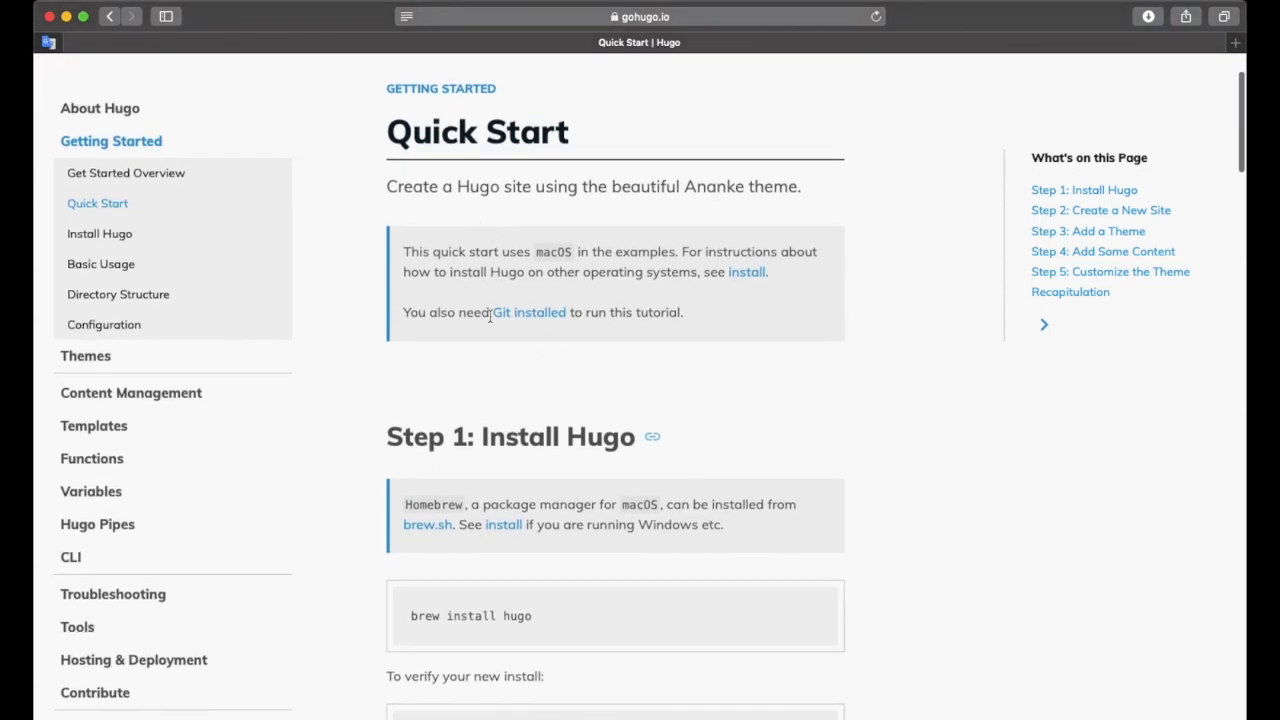
mouse_move(408, 334)
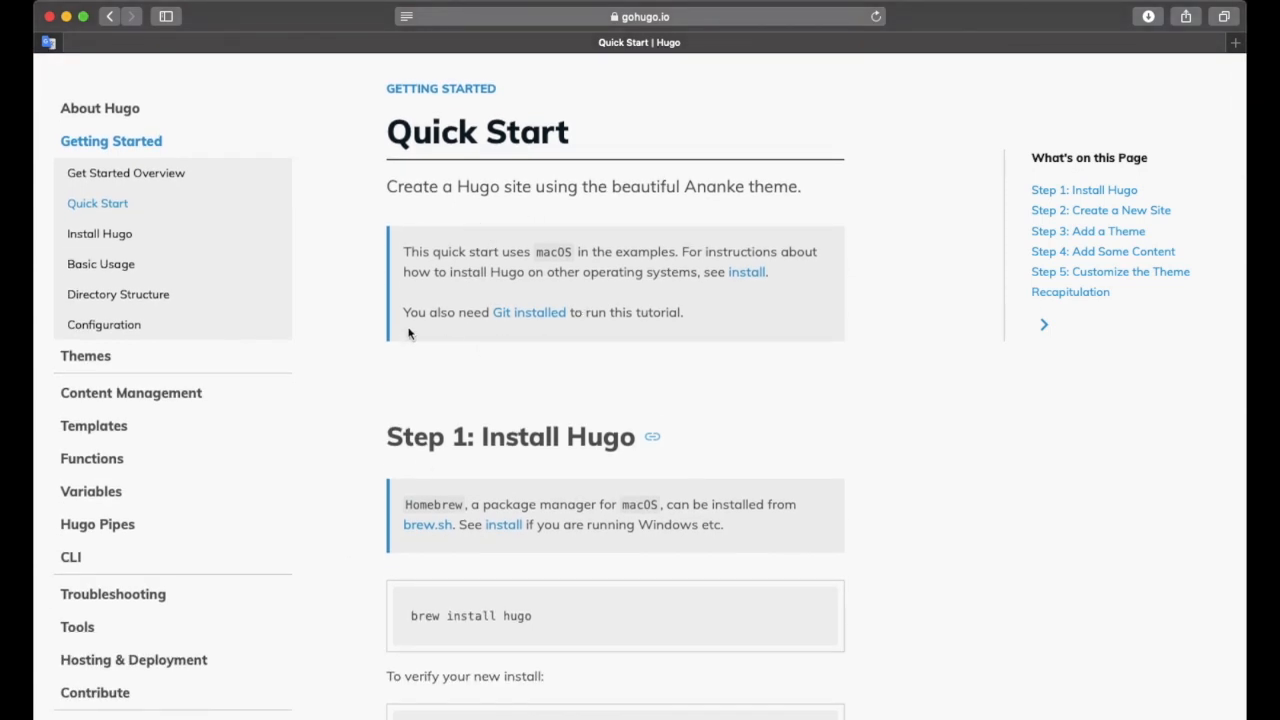
scroll(down, 3)
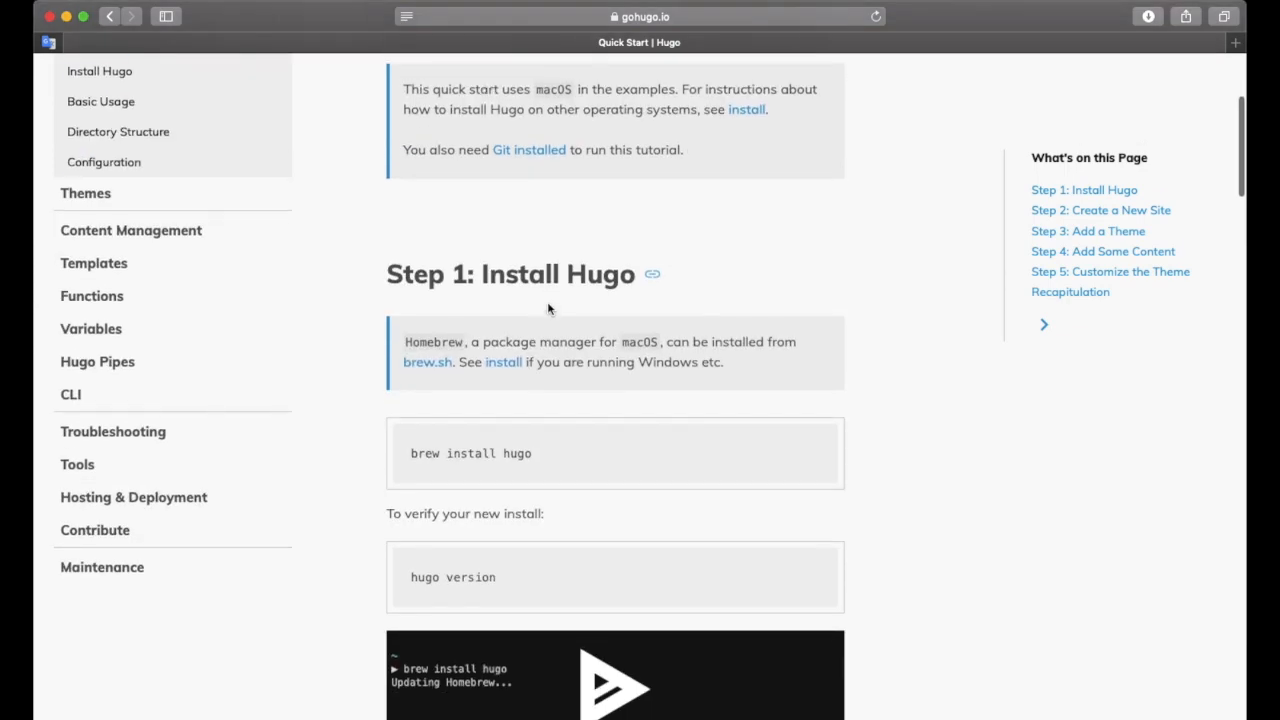
scroll(down, 3)
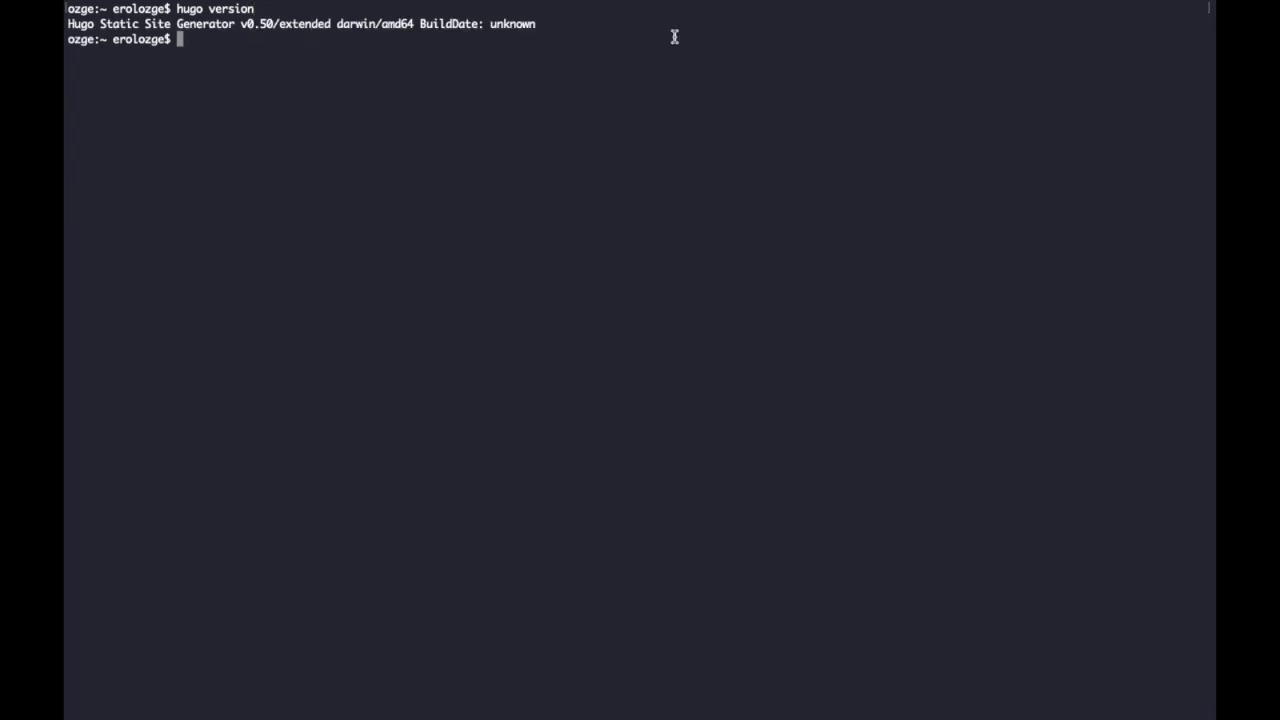
mouse_move(393, 38)
text(cd projects/)
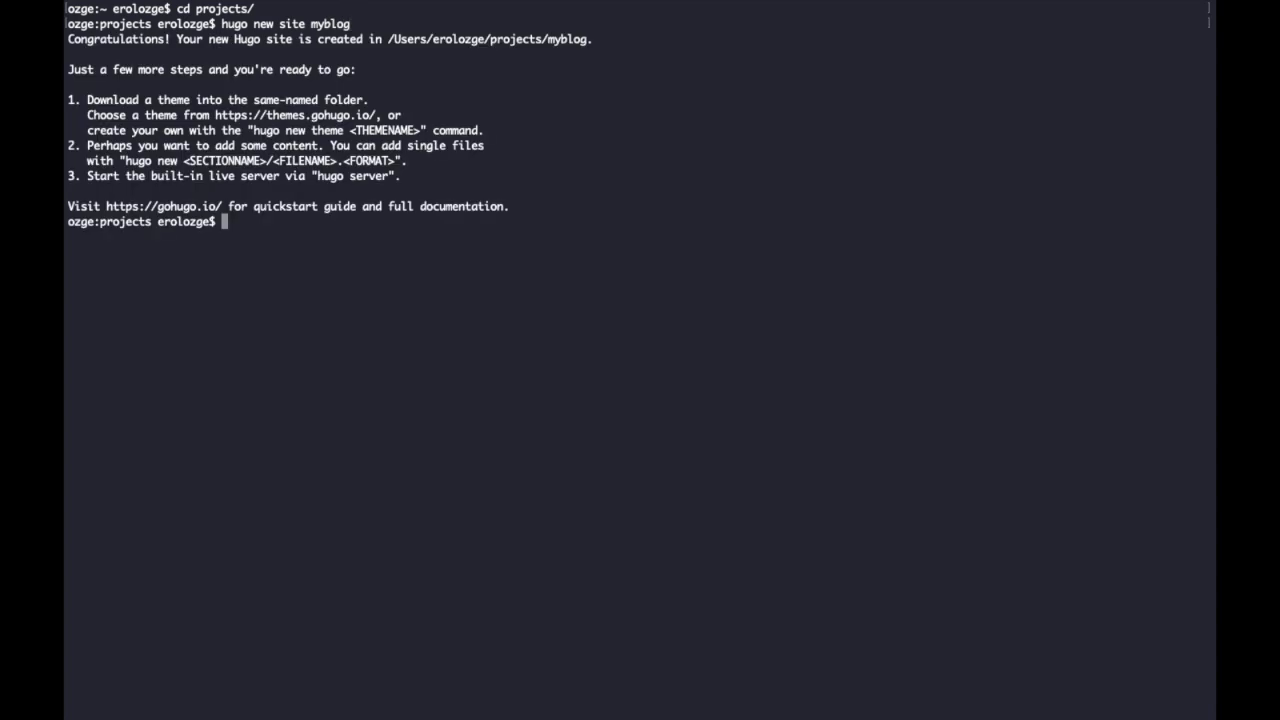
mouse_move(359, 233)
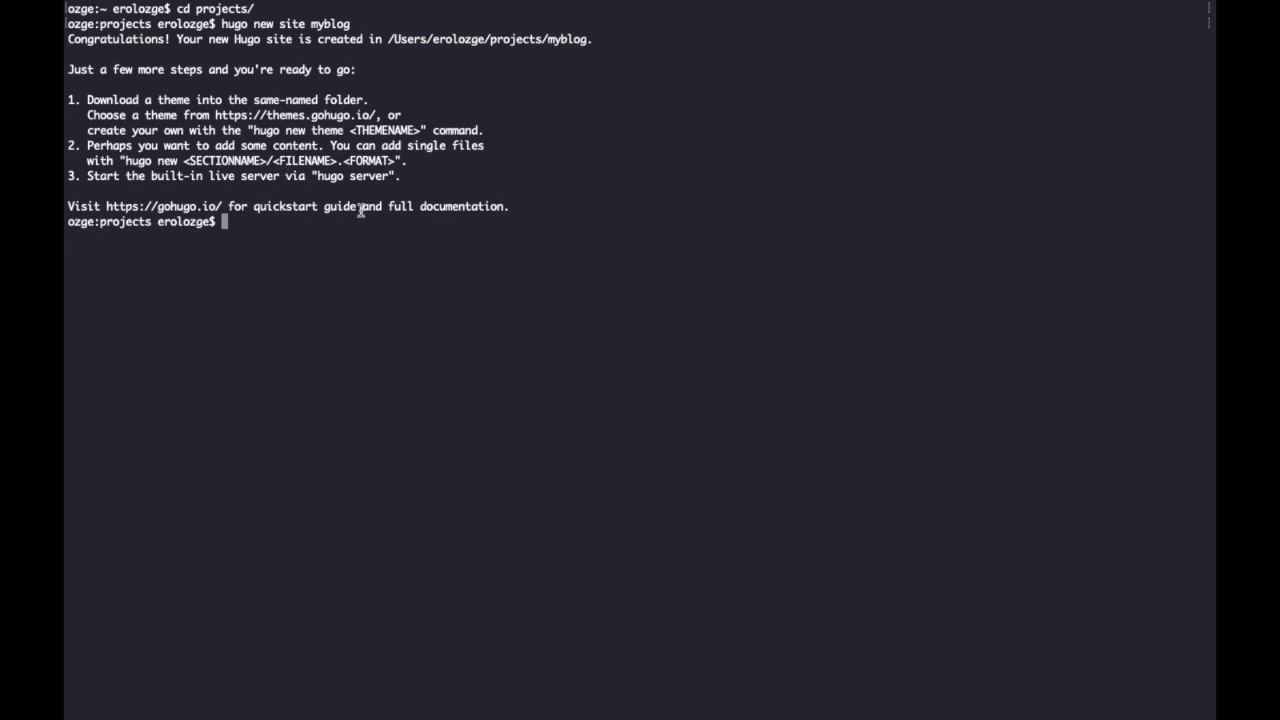
mouse_move(318, 23)
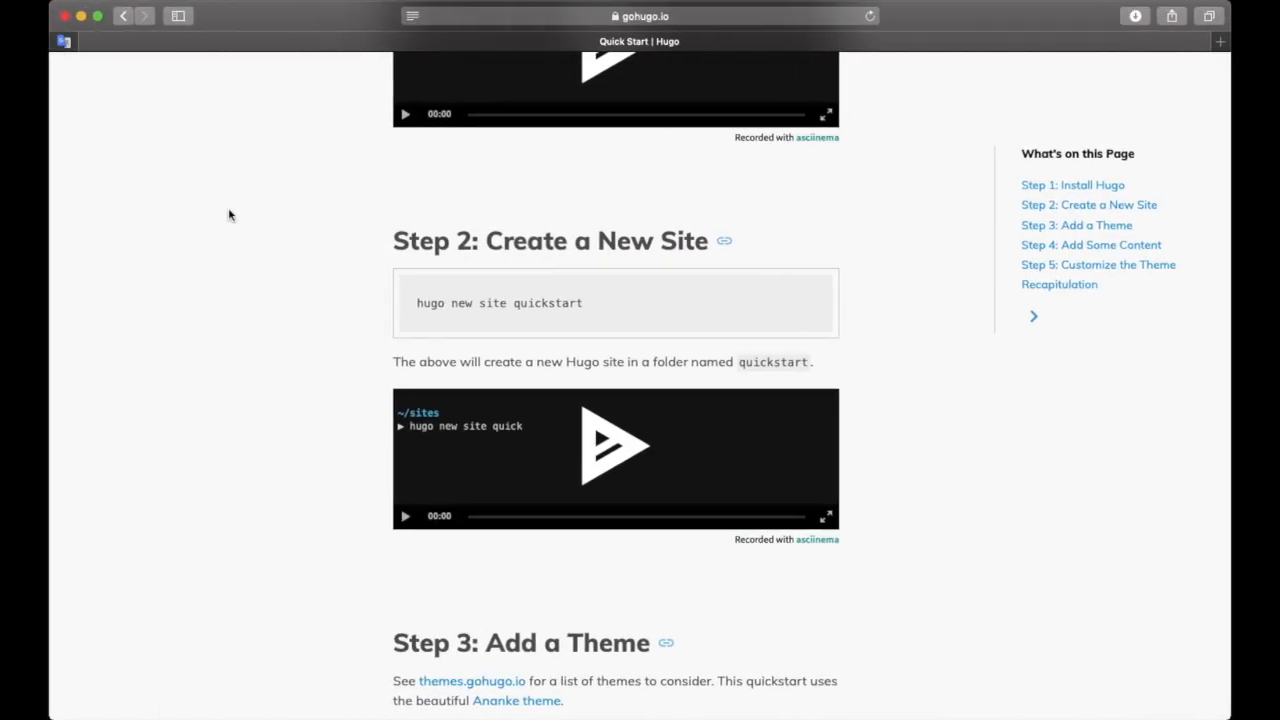
- Open themes.gohugo.io from the Themes header link and browse the theme gallery
scroll(up, 3)
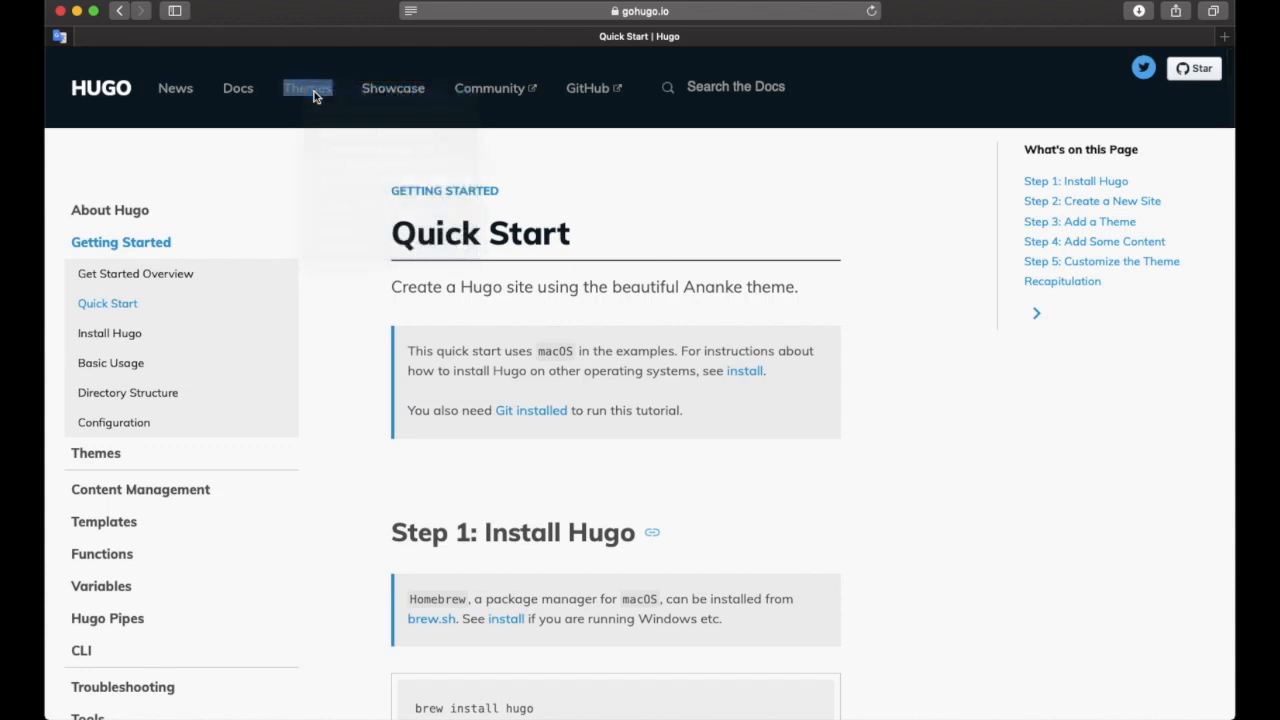
click(307, 88)
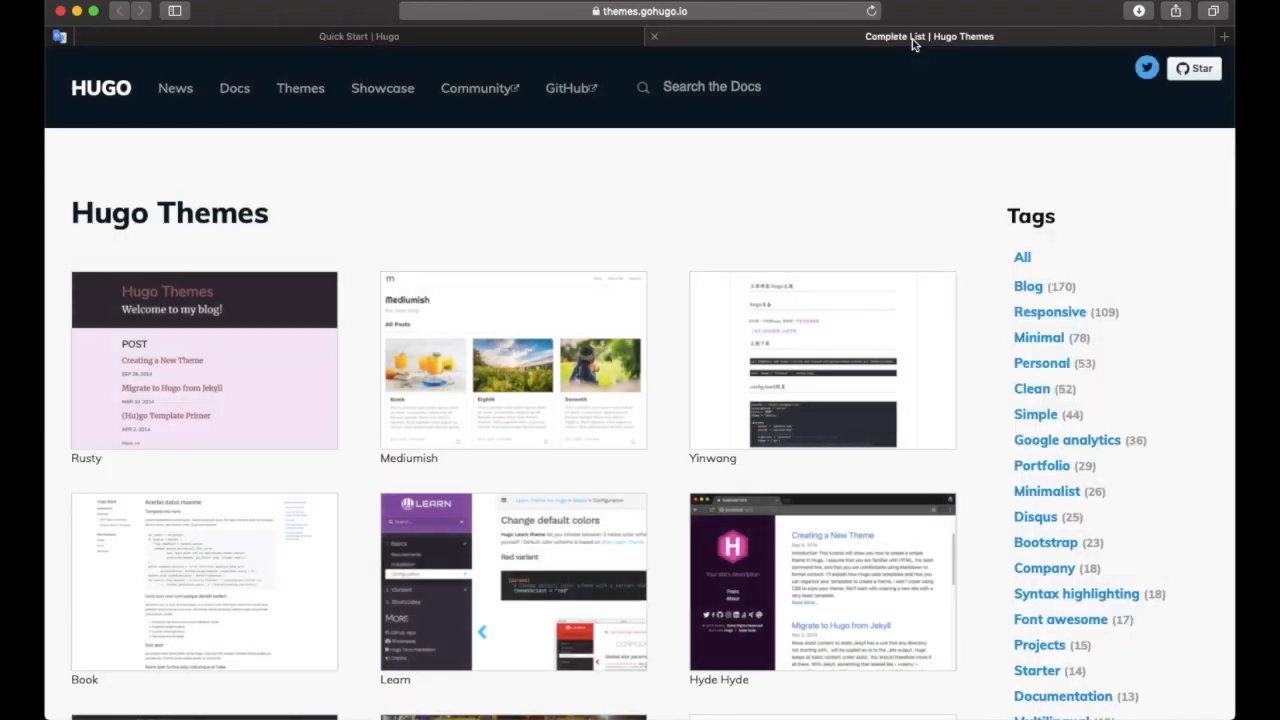
scroll(down, 3)
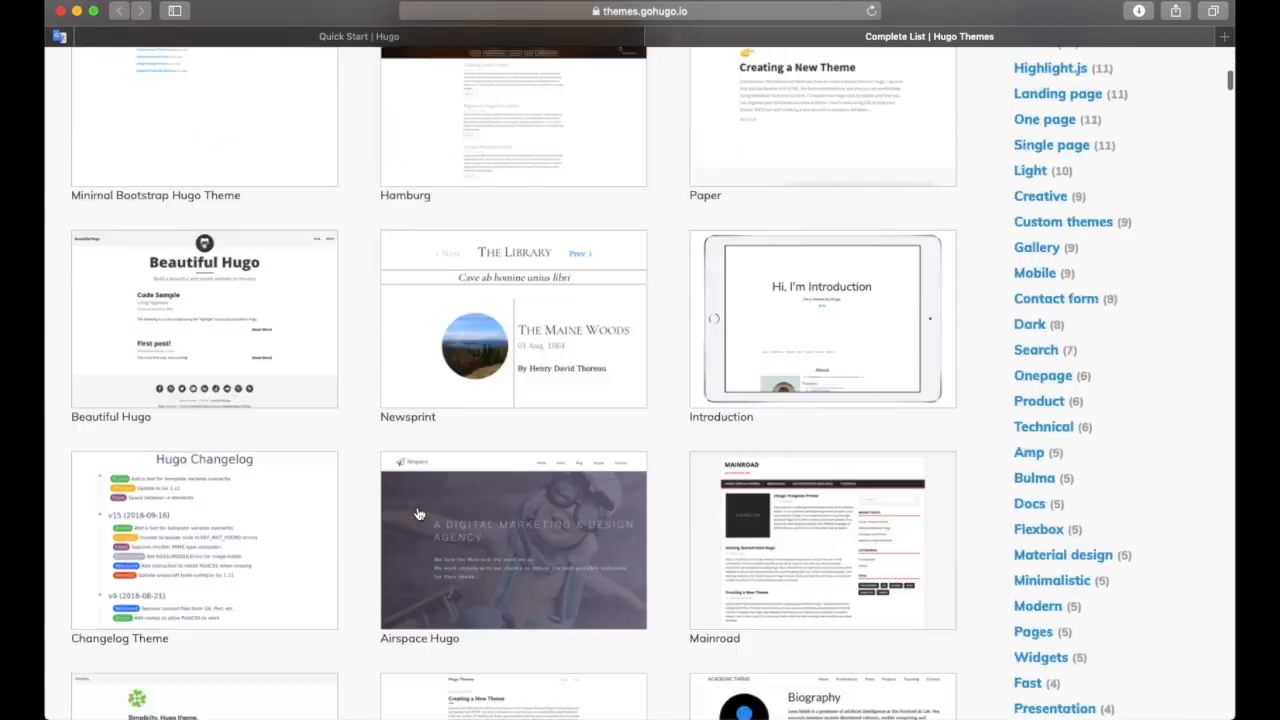
scroll(down, 3)
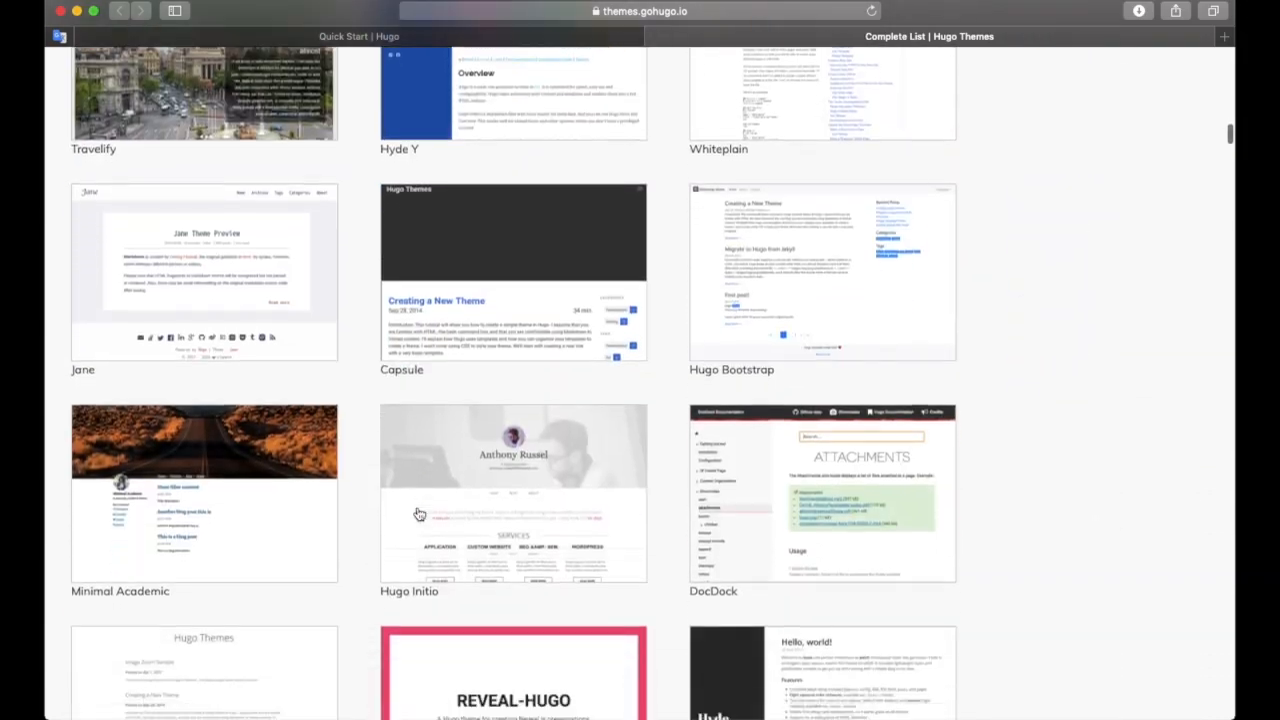
scroll(down, 3)
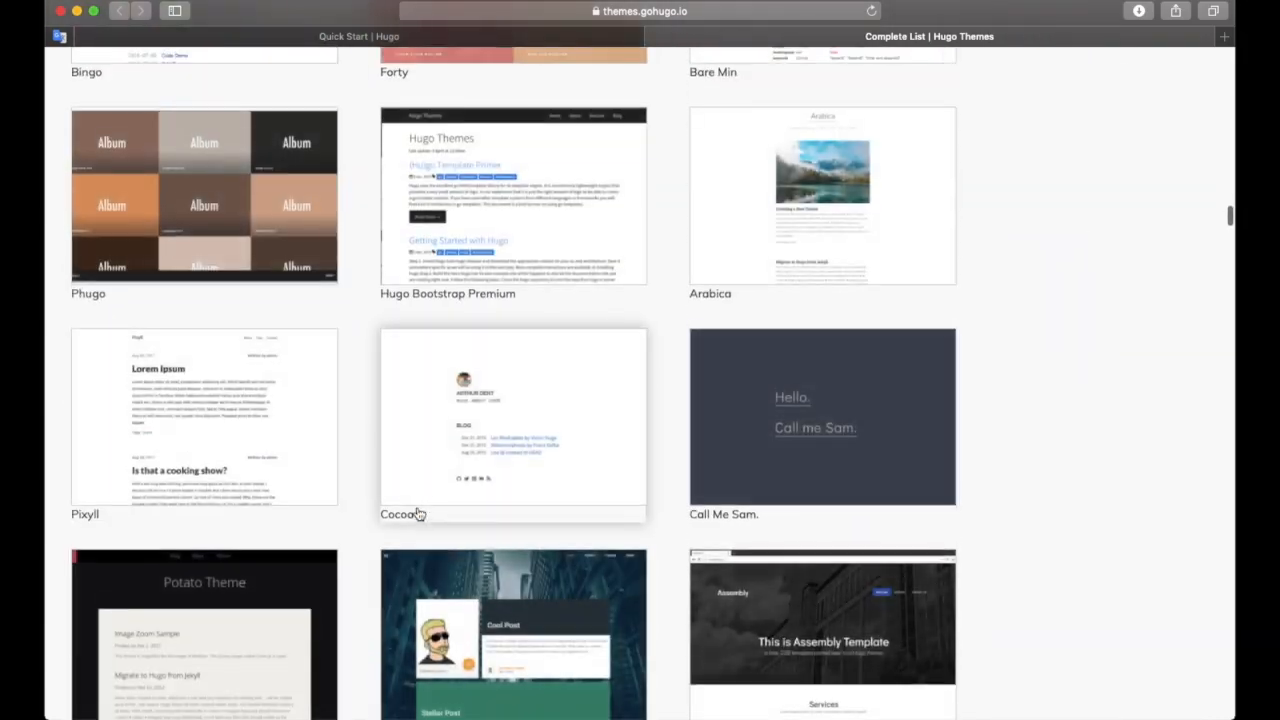
scroll(up, 3)
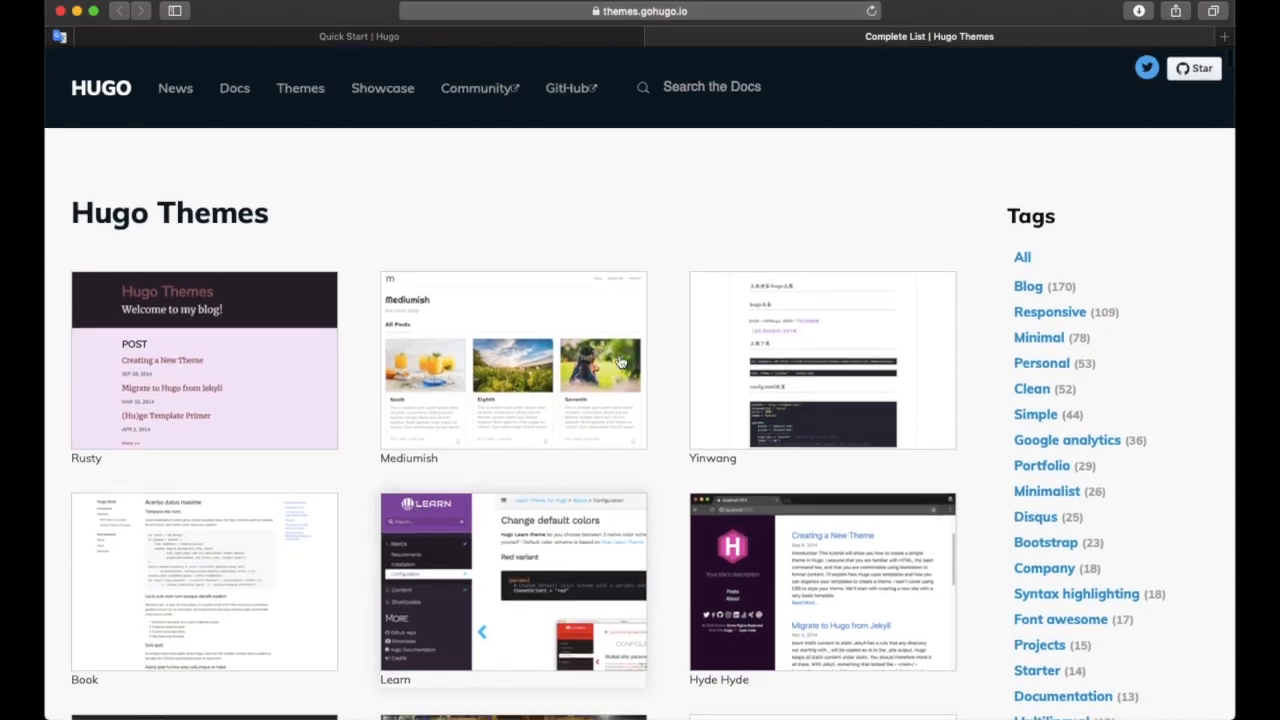
mouse_move(826, 202)
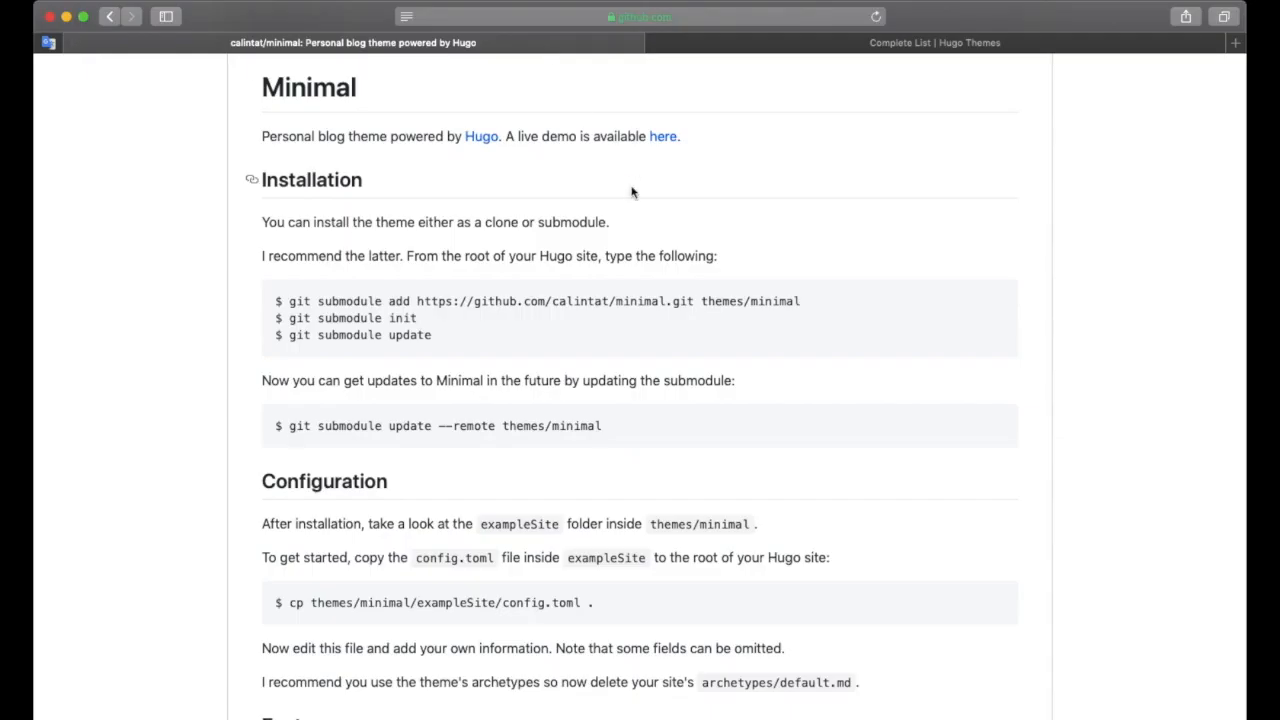
mouse_move(420, 113)
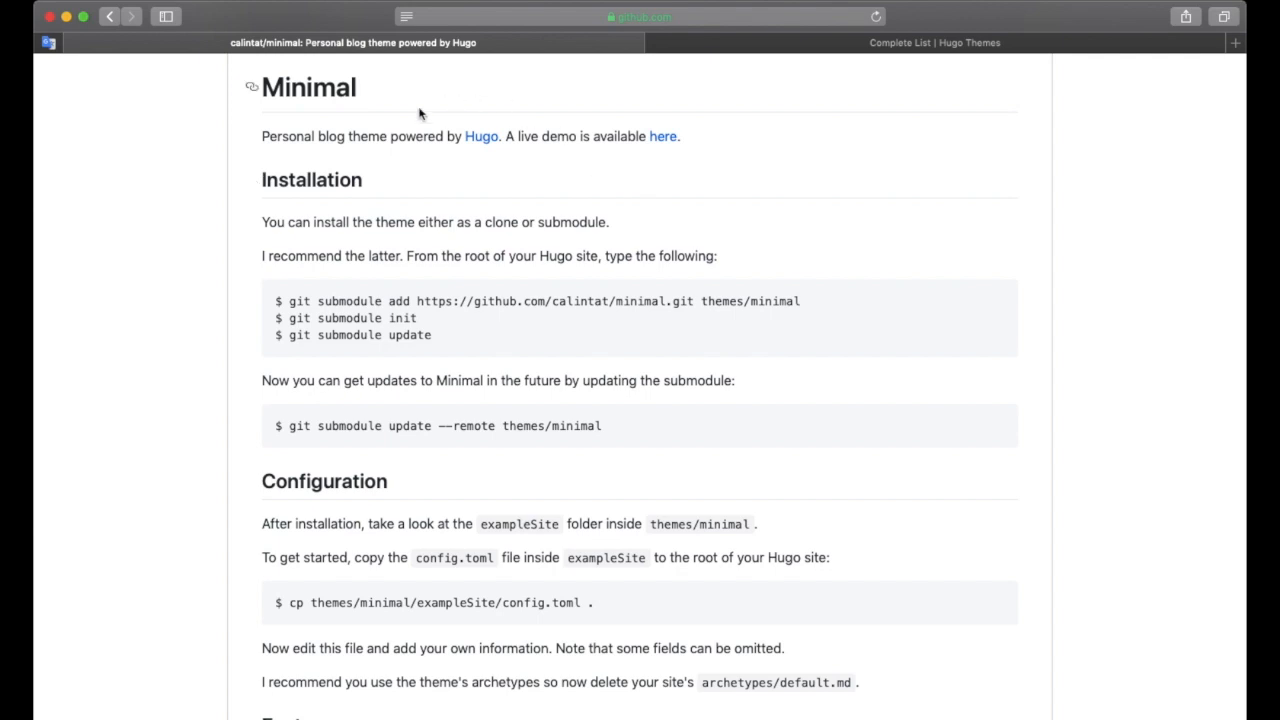
mouse_move(627, 189)
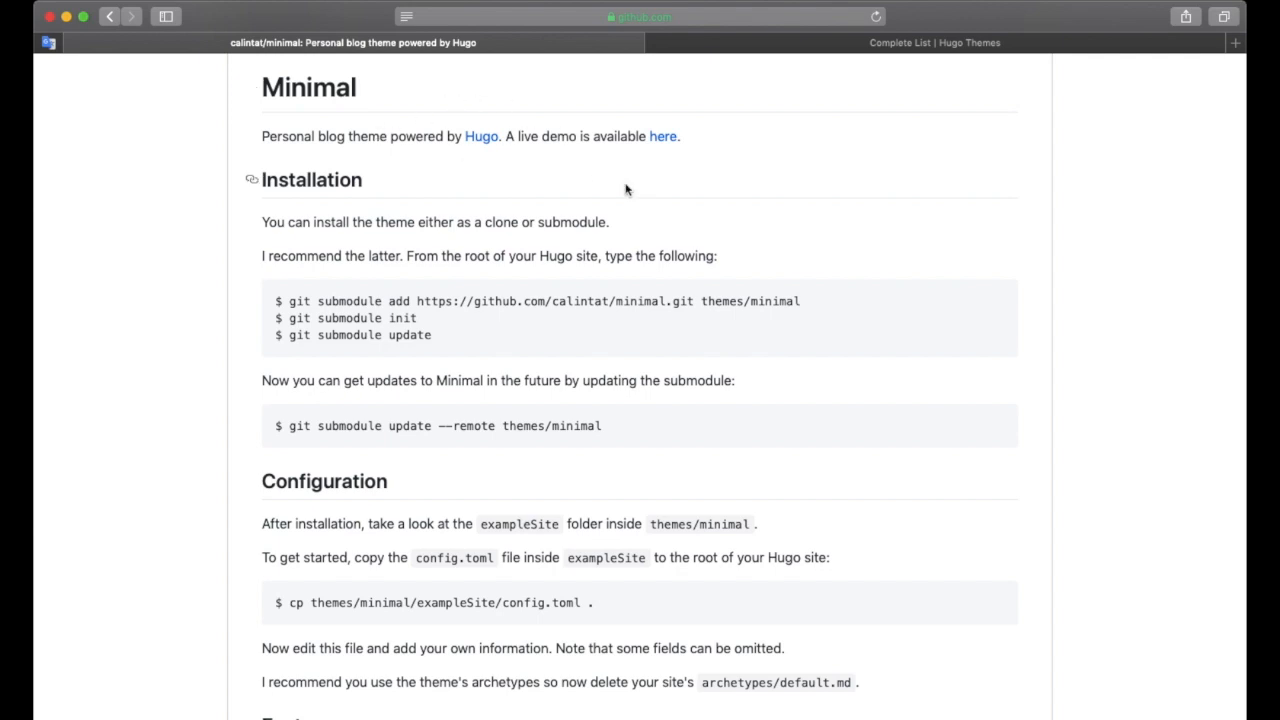
mouse_move(313, 293)
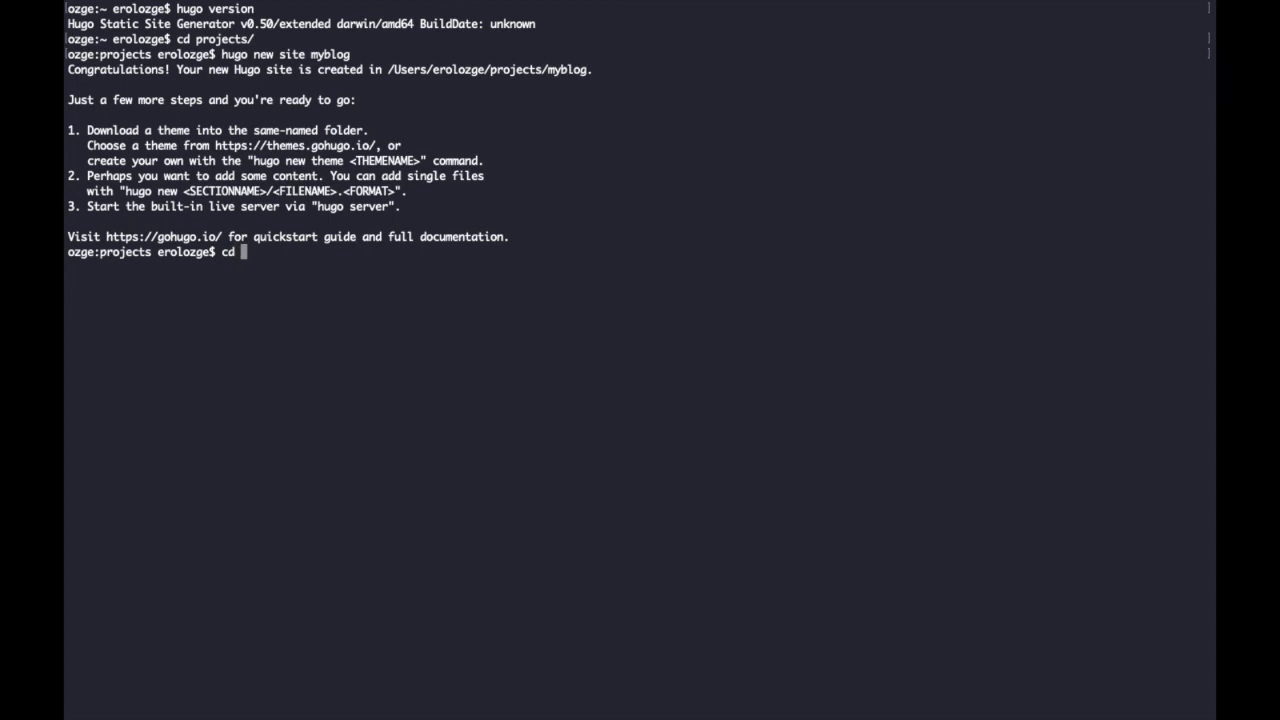
- Enter the myblog folder and initialize an empty git repository there
text(myblog/)
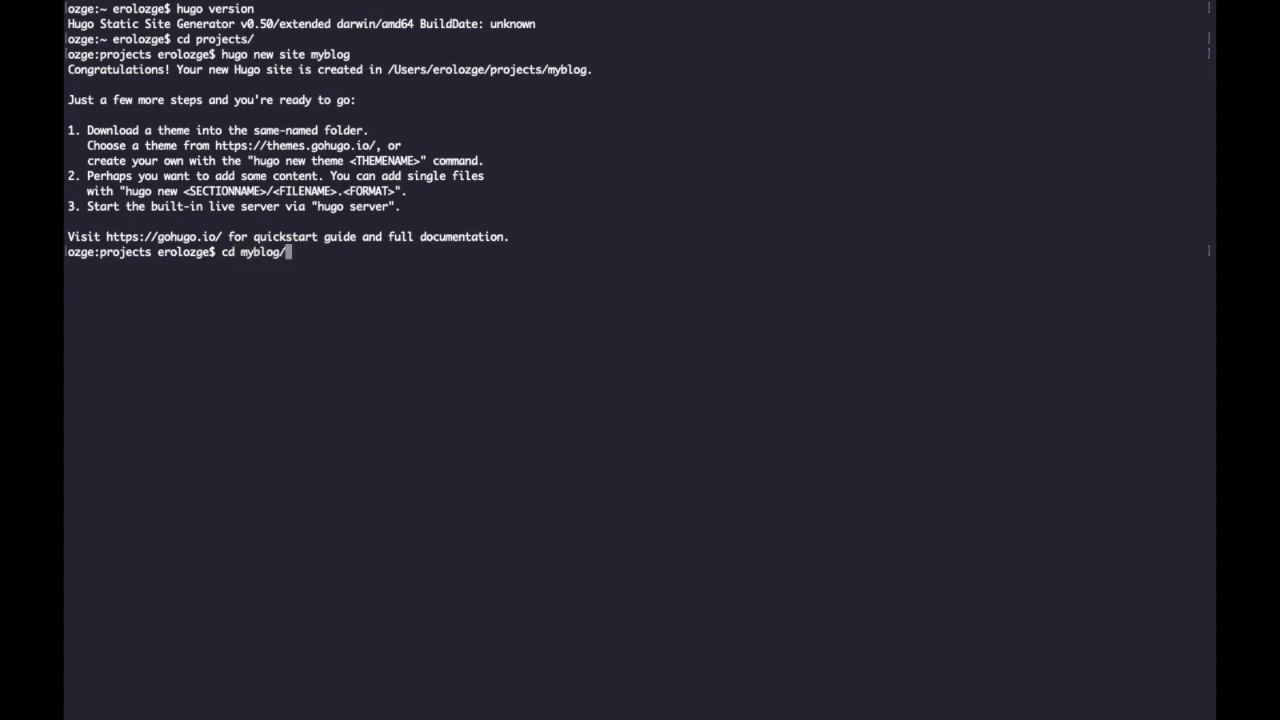
key(Return)
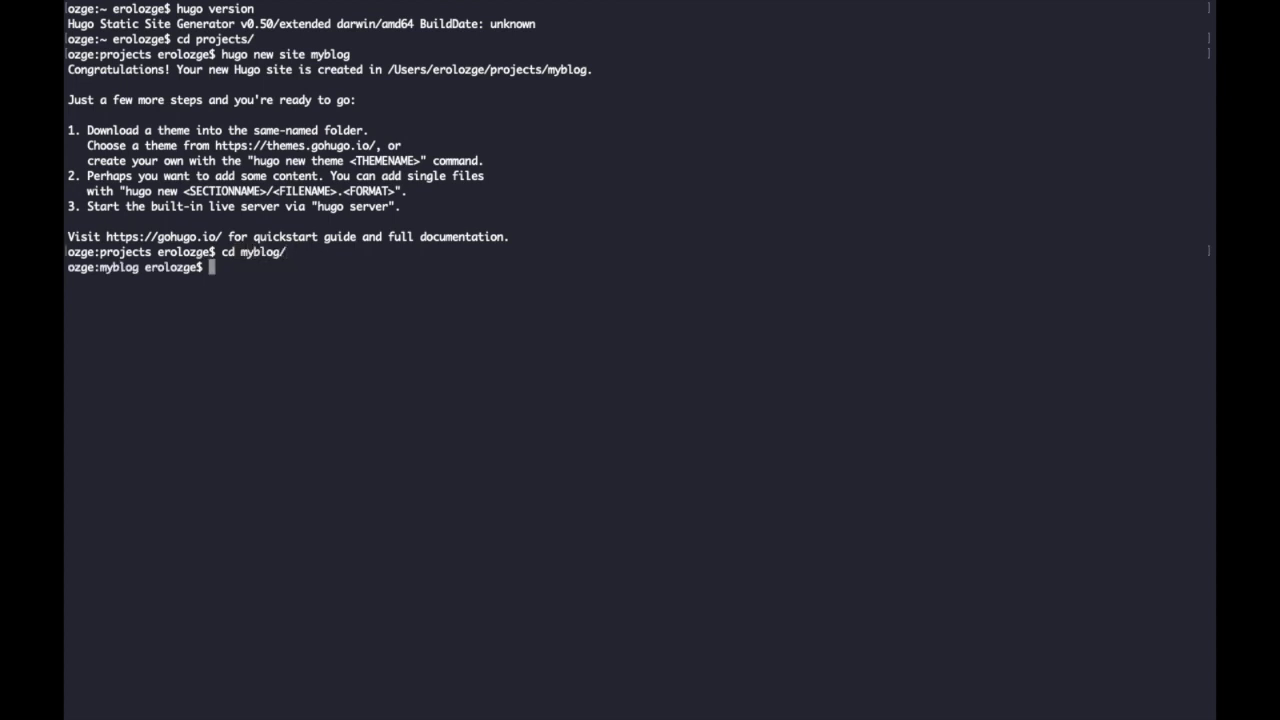
text(git)
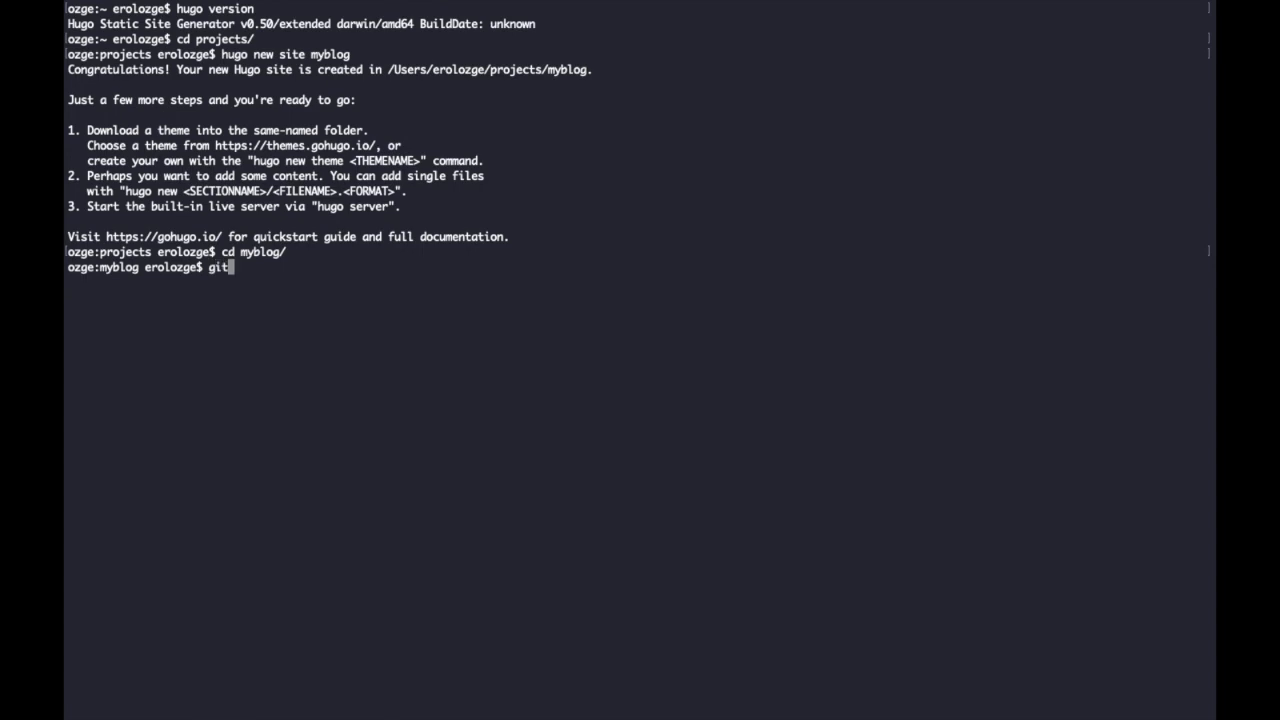
key(Return)
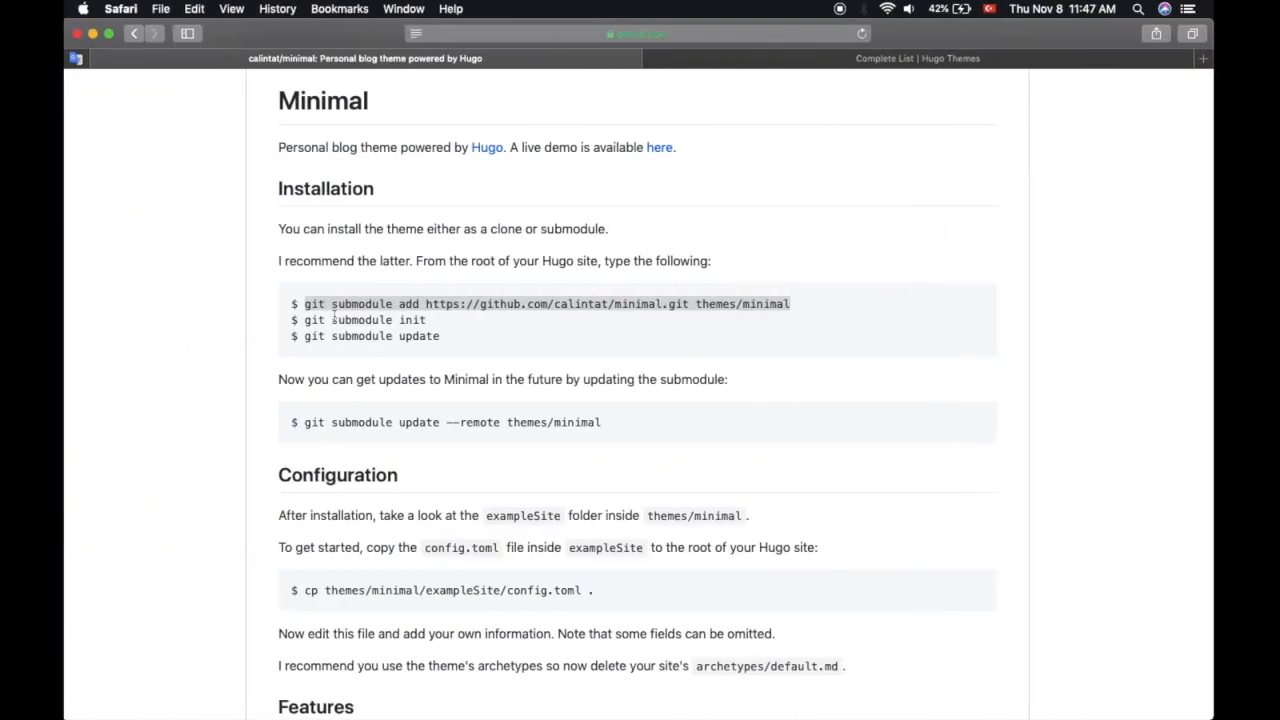
- Add the Minimal theme as a submodule under themes/minimal and fetch its files
double_click(367, 319)
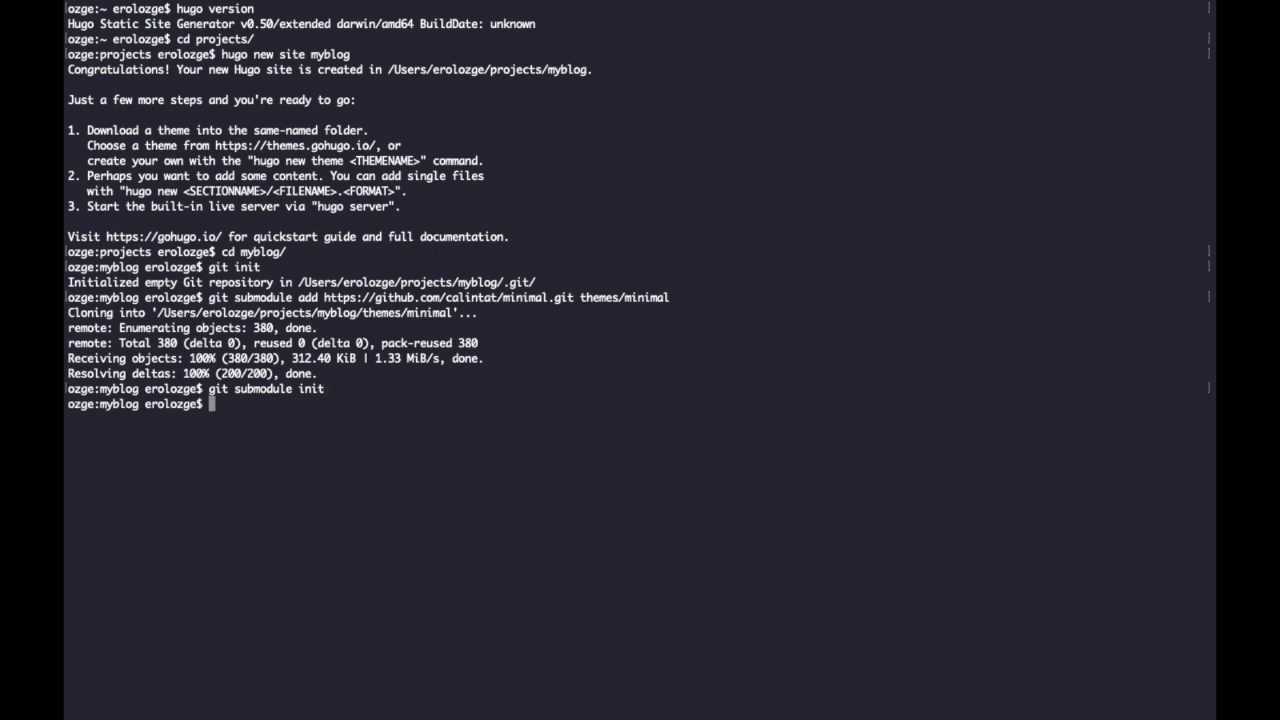
text(git)
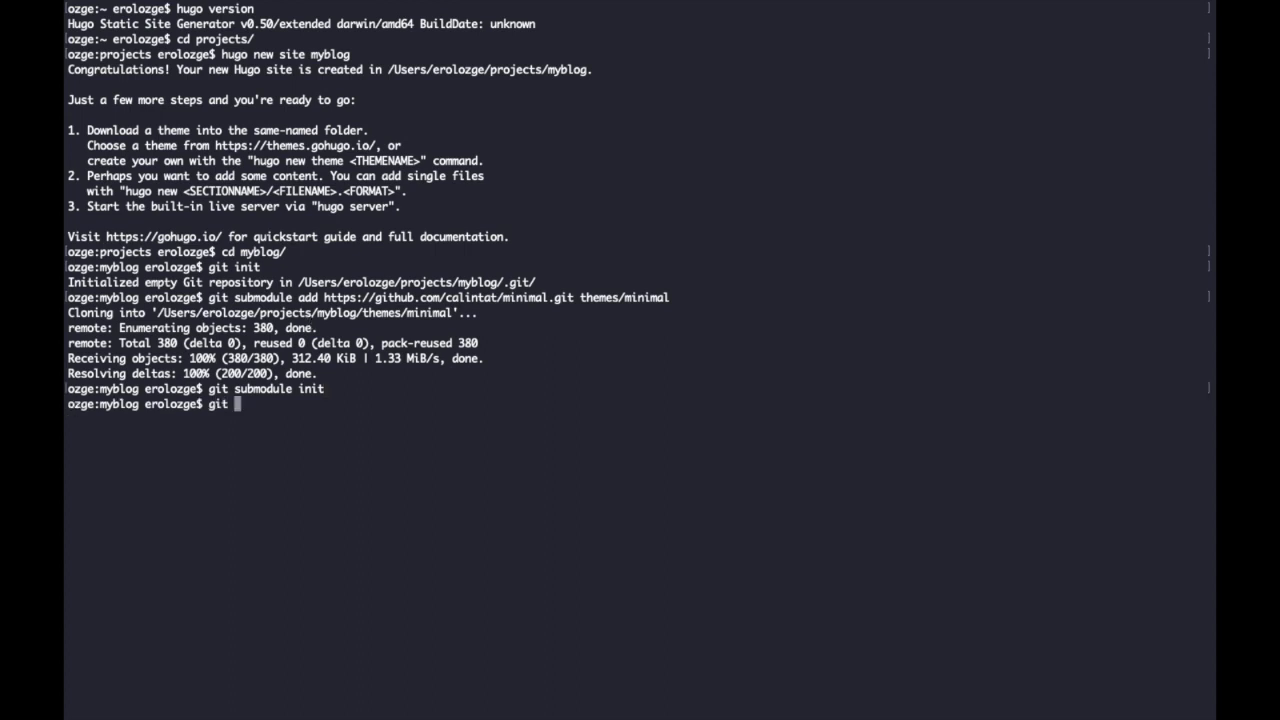
text(submodule)
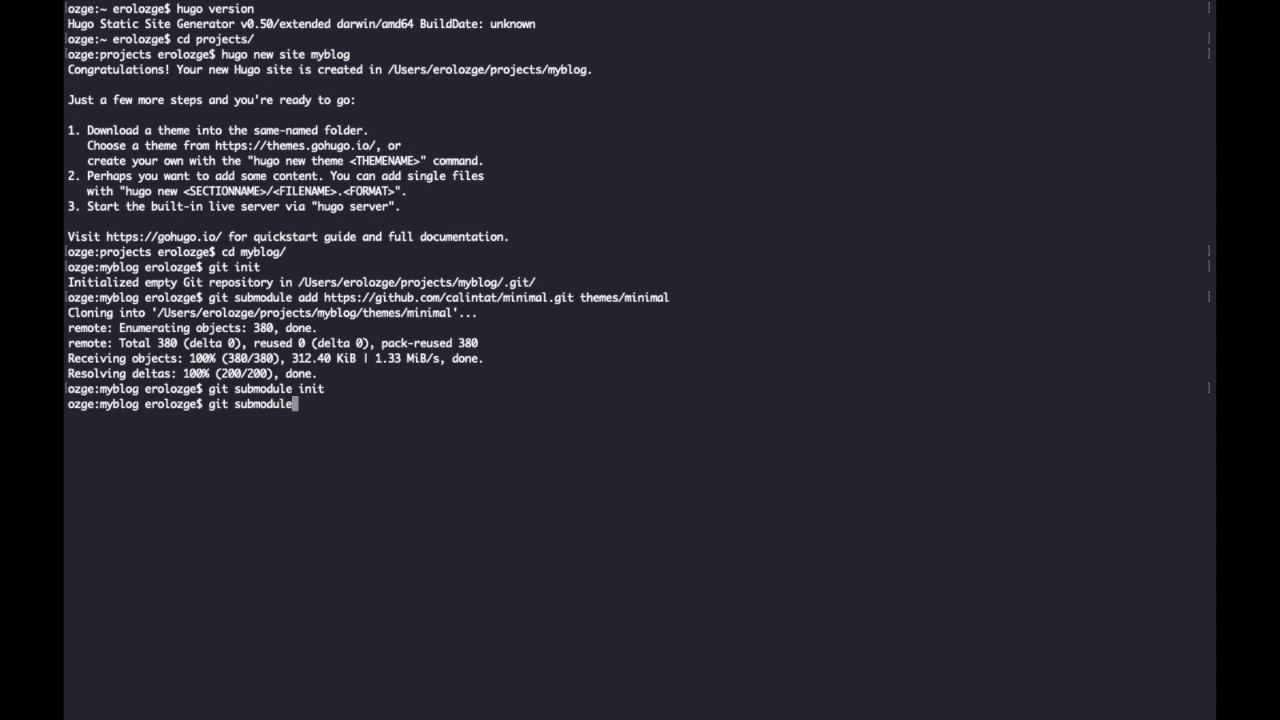
text(update)
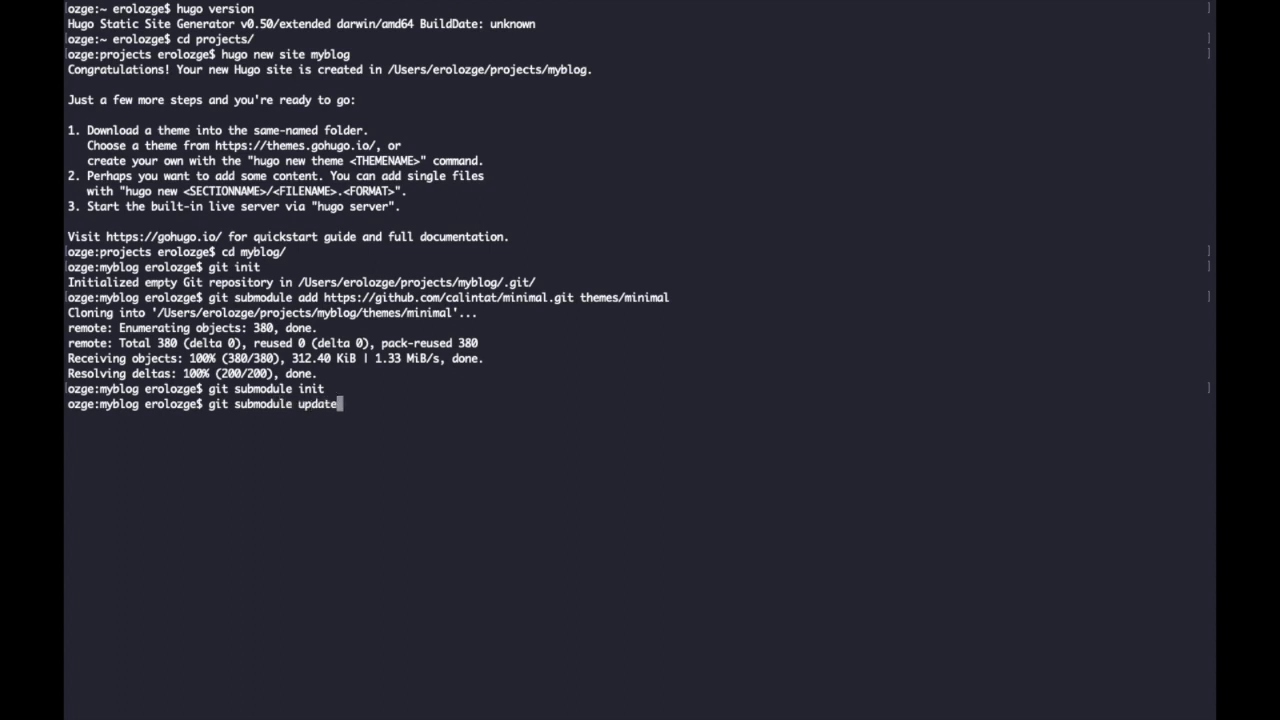
key(Return)
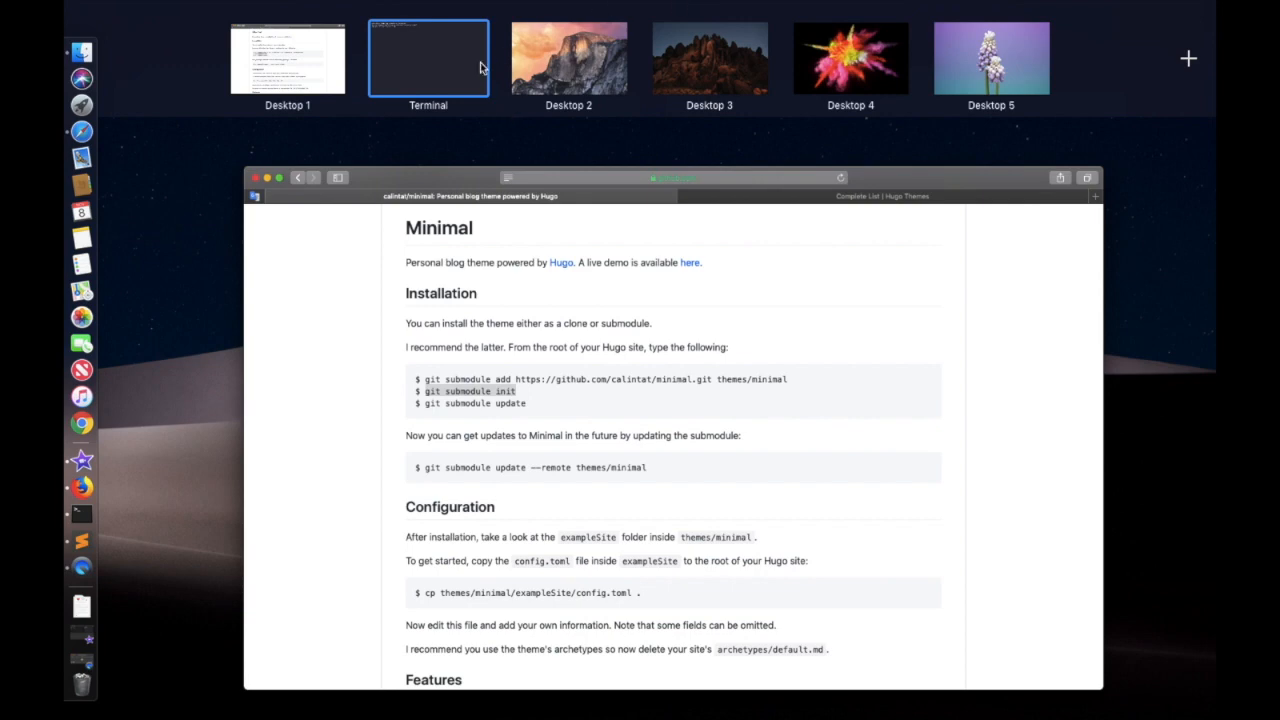
- Serve myblog with drafts via hugo server -D at localhost:1313, then stop it
click(428, 57)
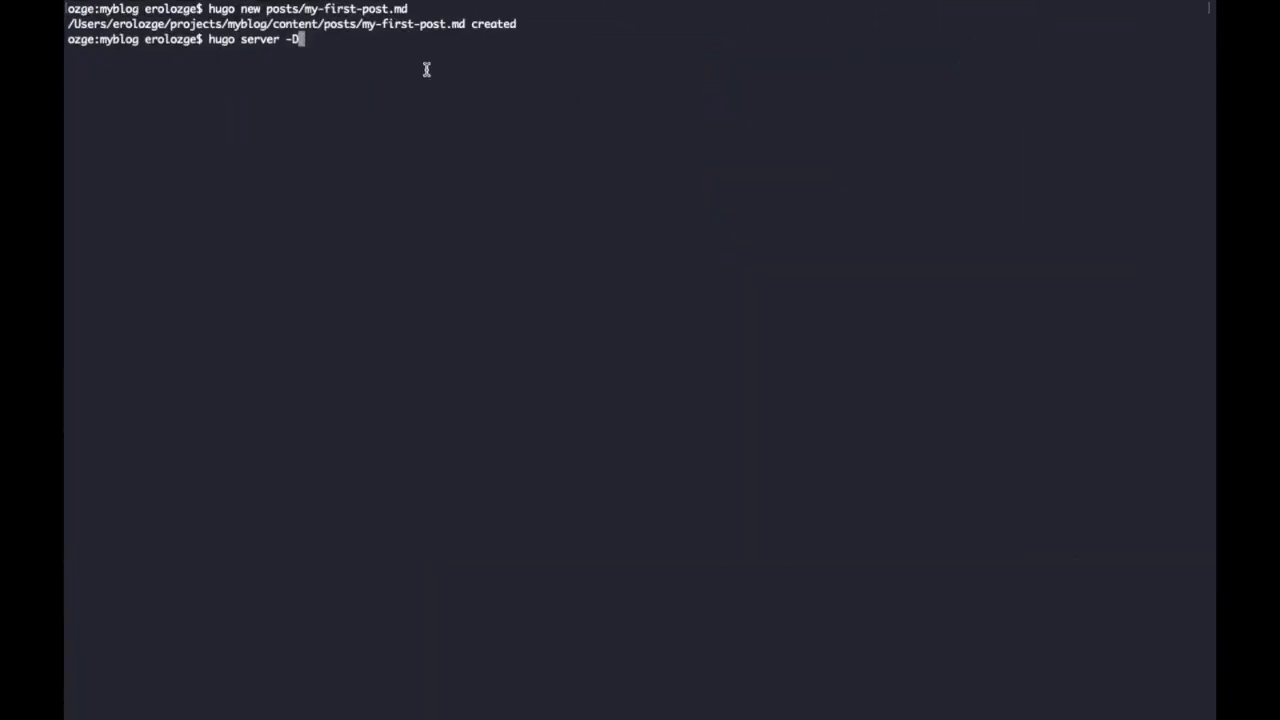
key(Return)
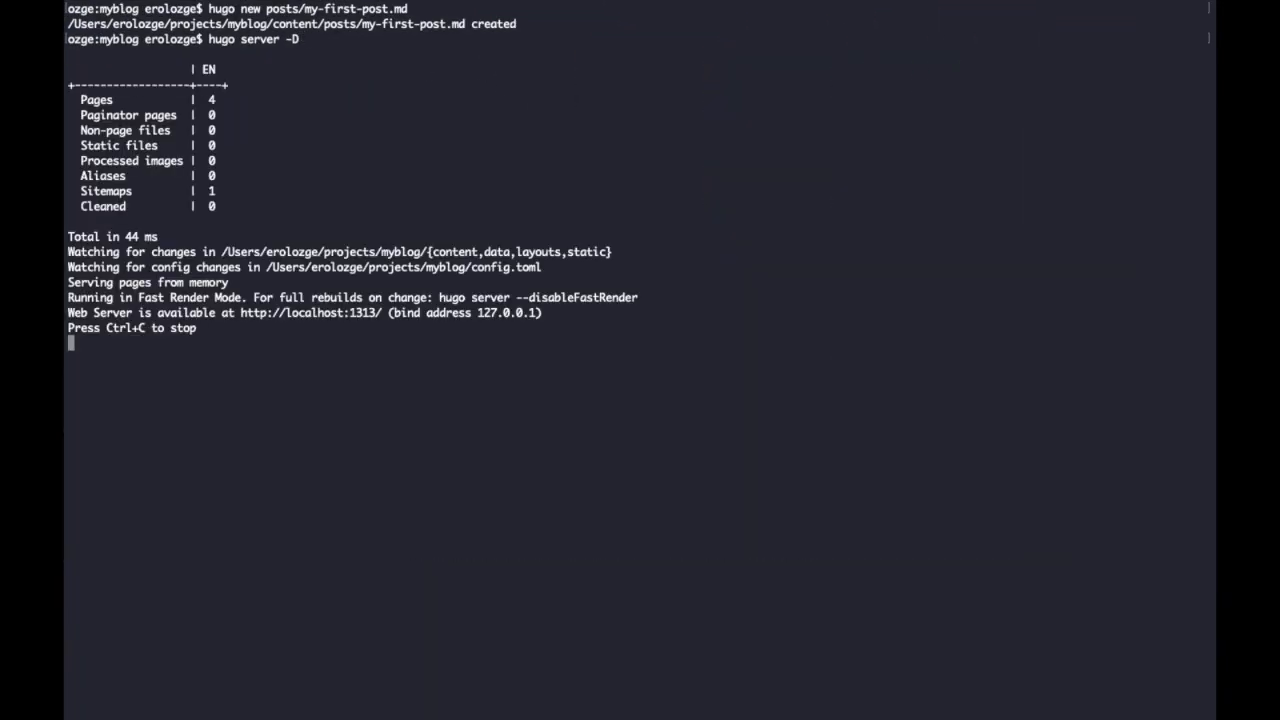
mouse_move(294, 328)
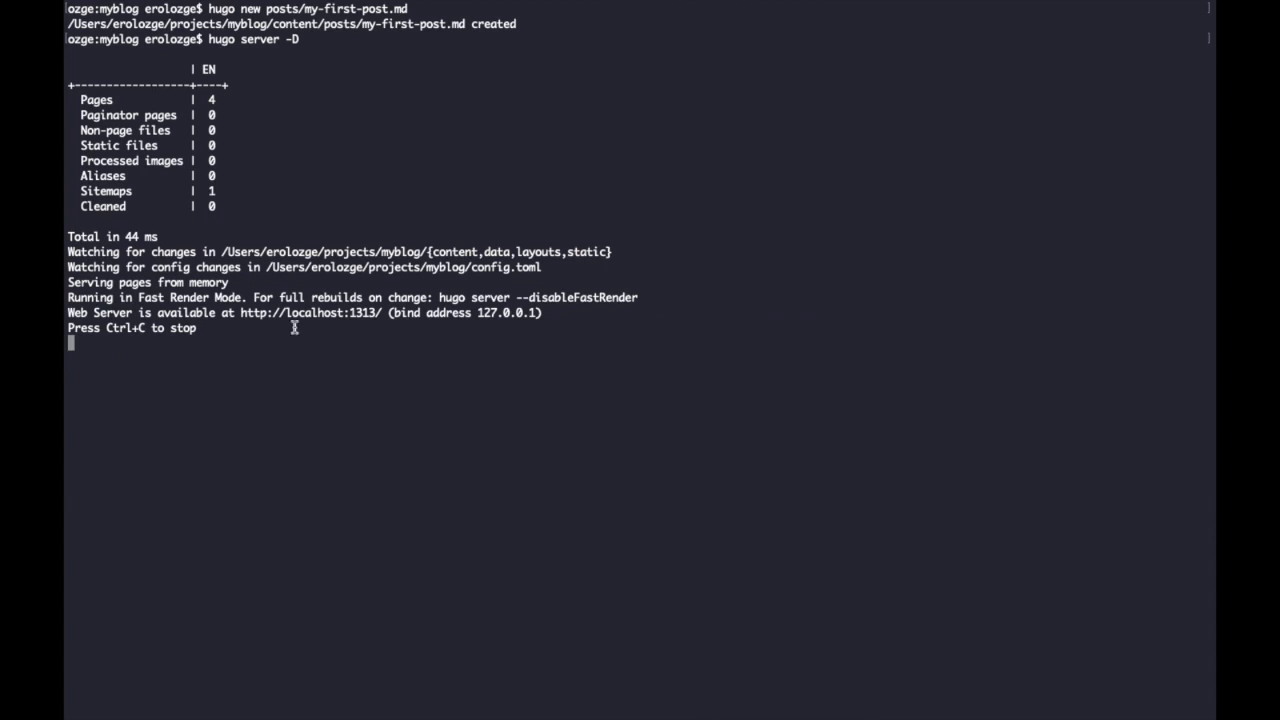
key(ctrl+c)
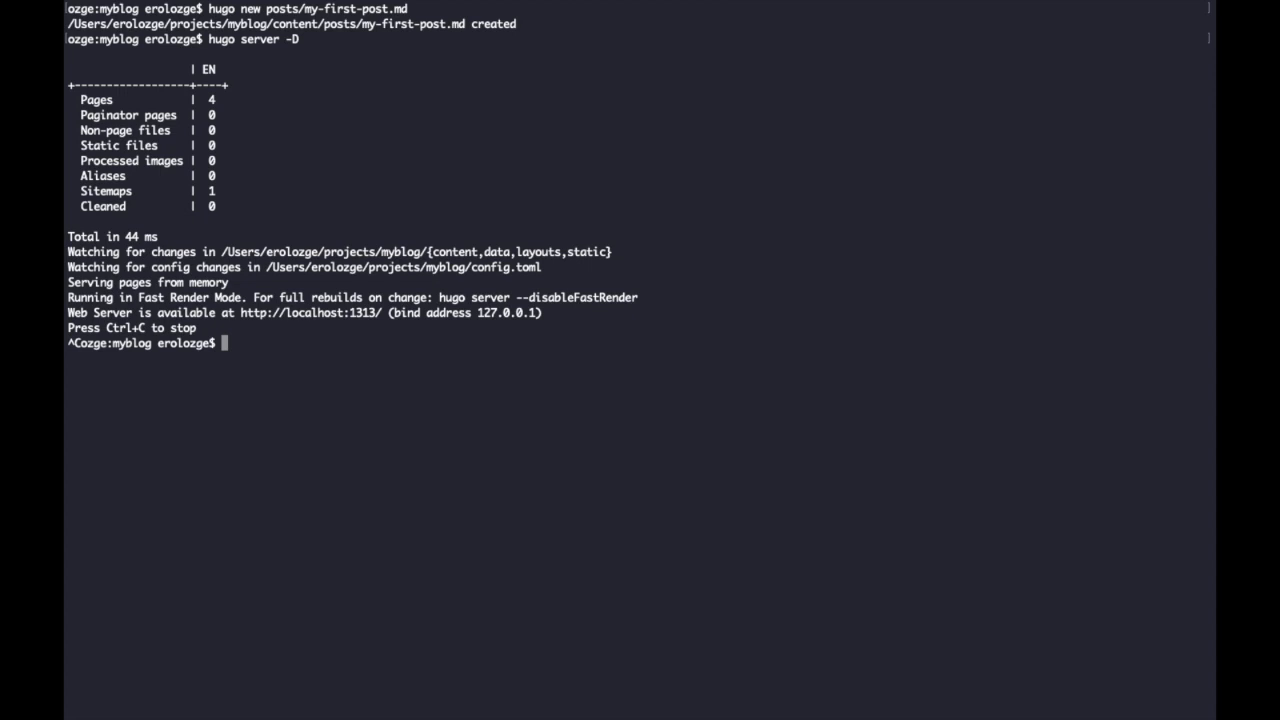
mouse_move(398, 467)
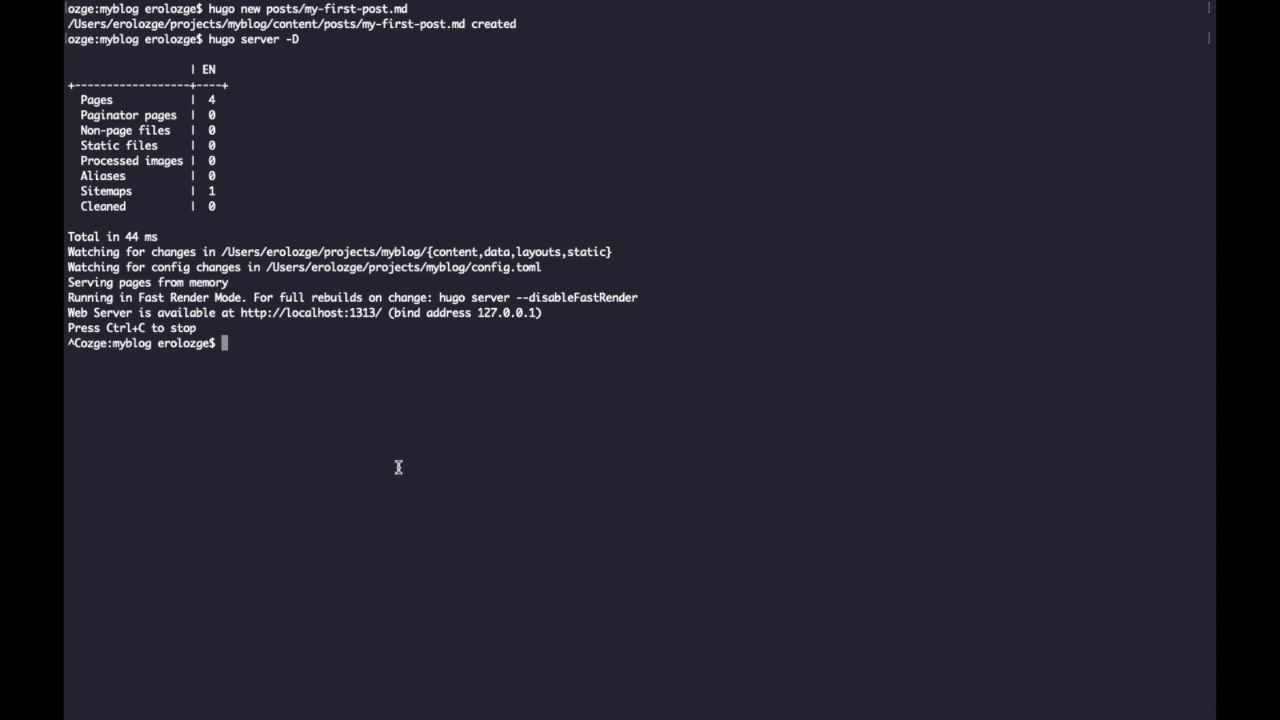
mouse_move(405, 398)
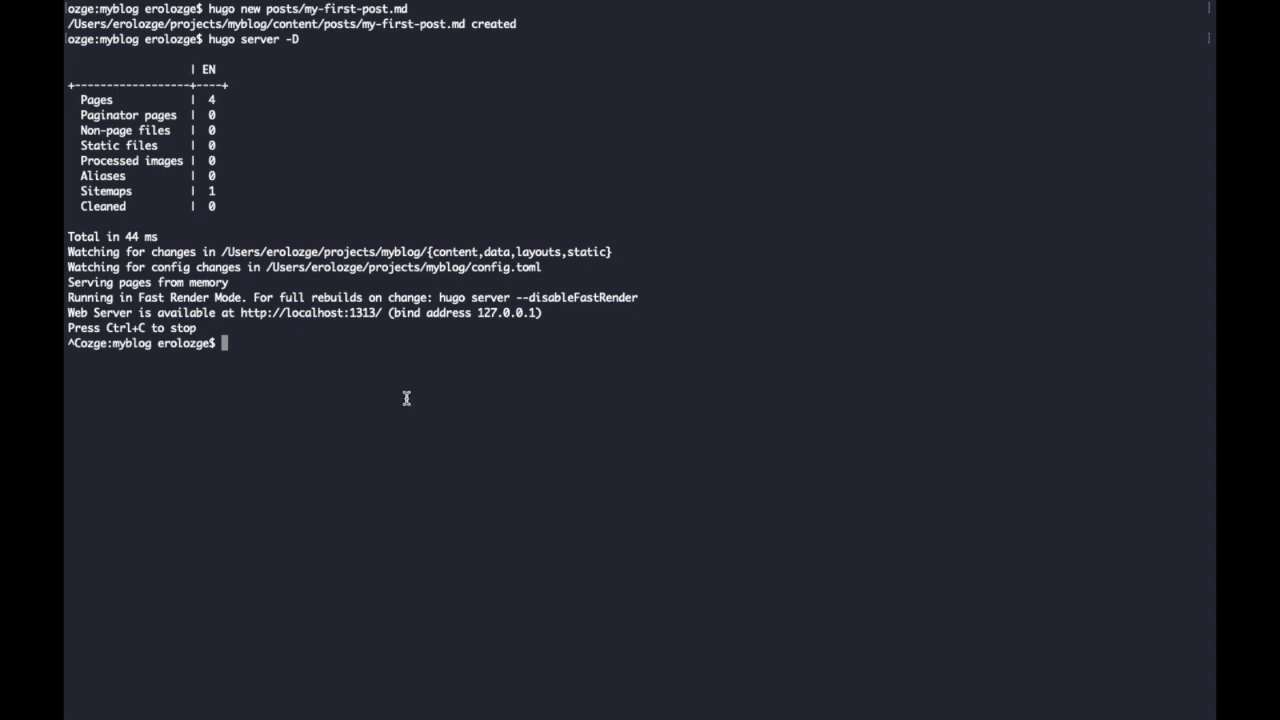
text(clda)
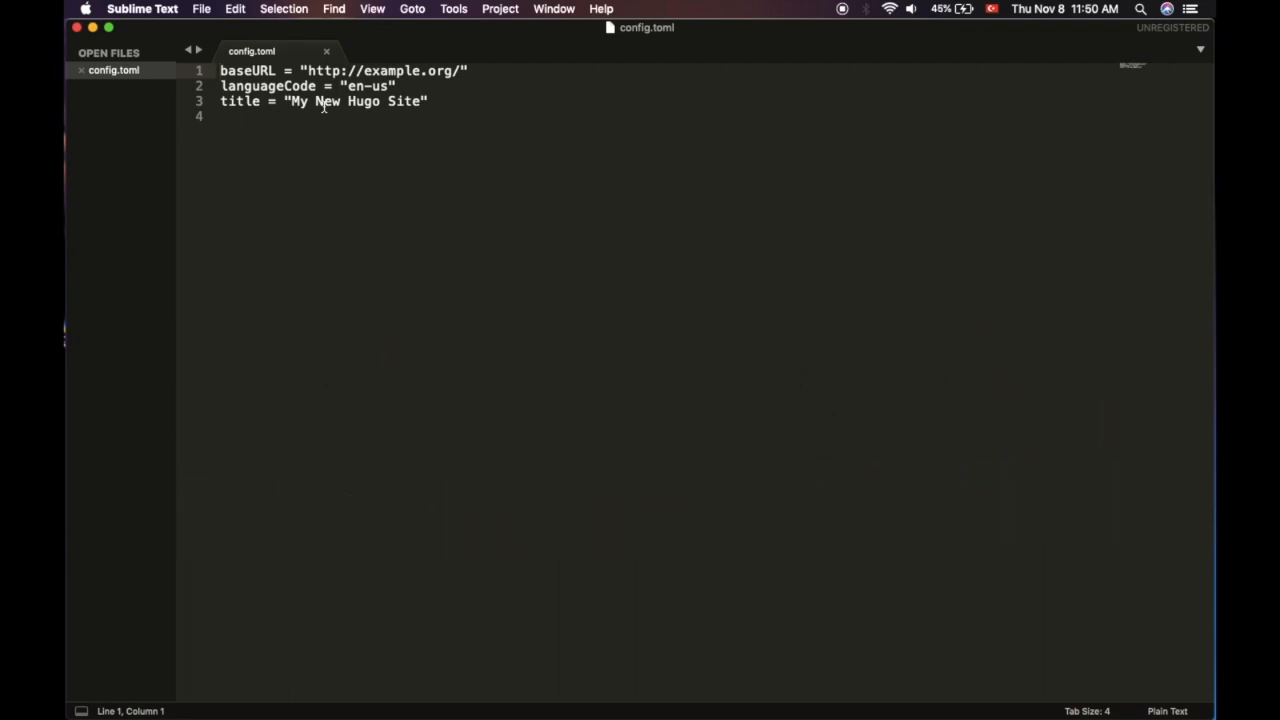
mouse_move(253, 110)
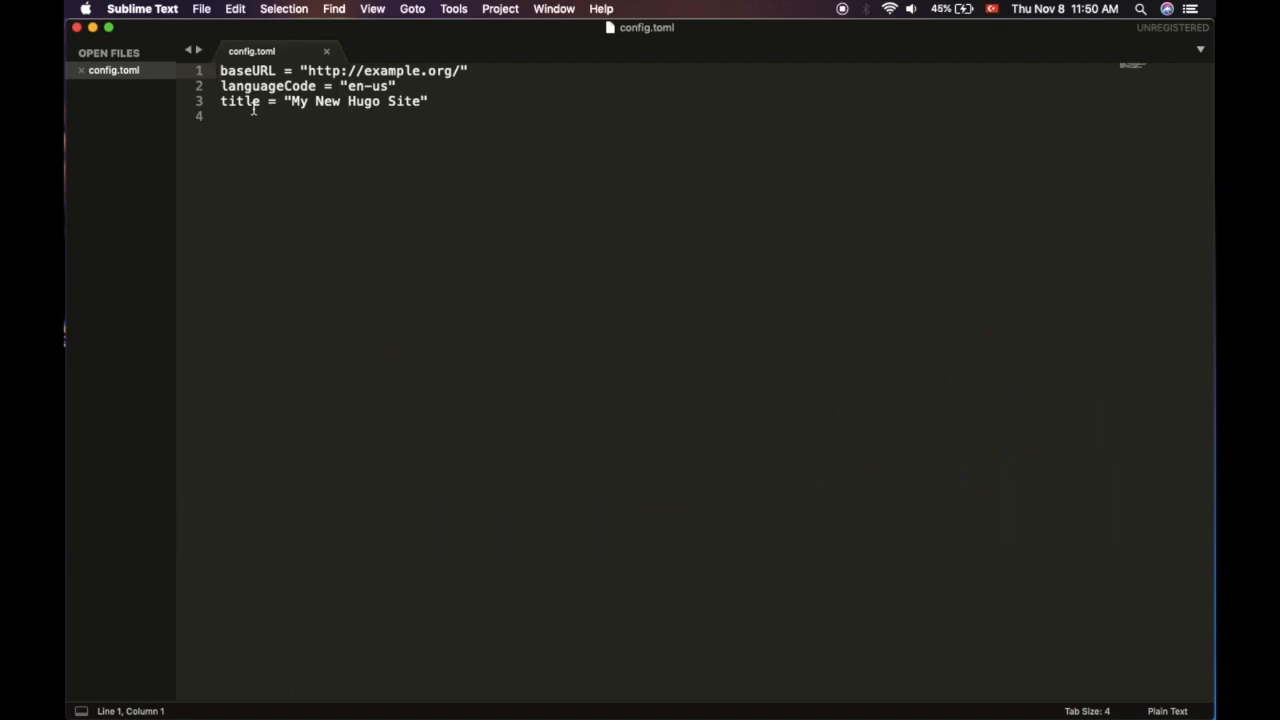
mouse_move(320, 127)
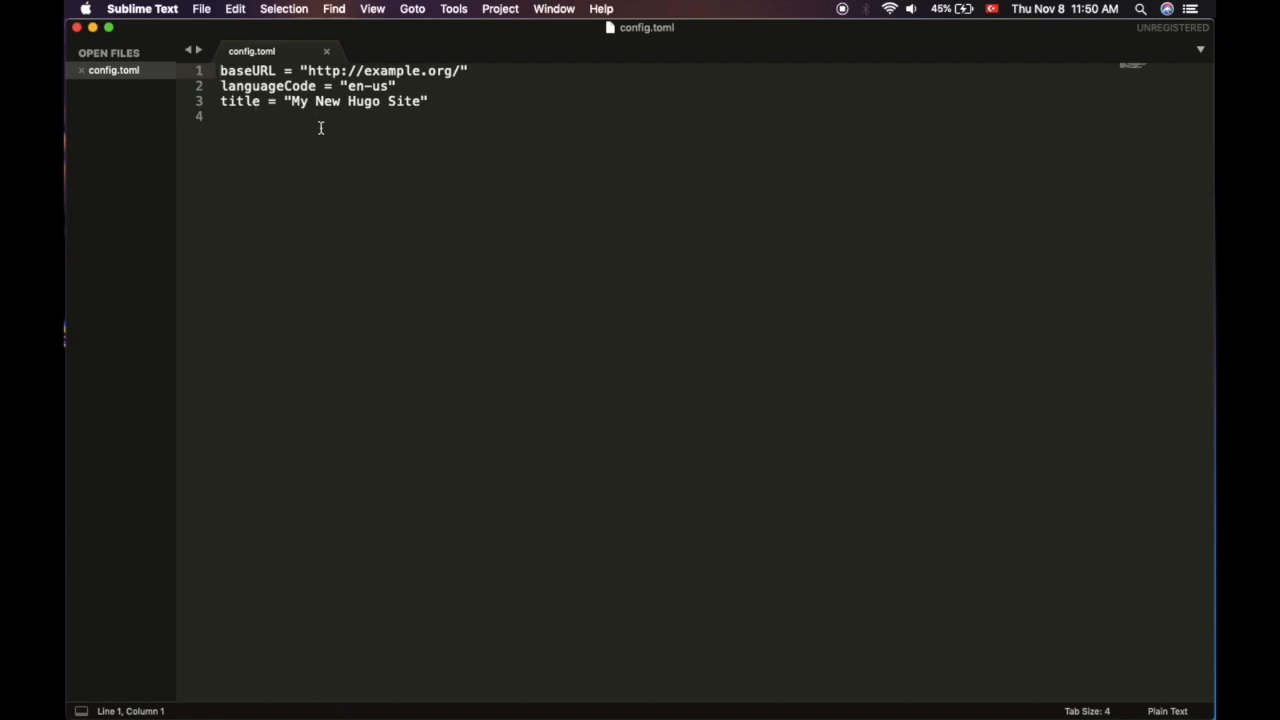
mouse_move(418, 107)
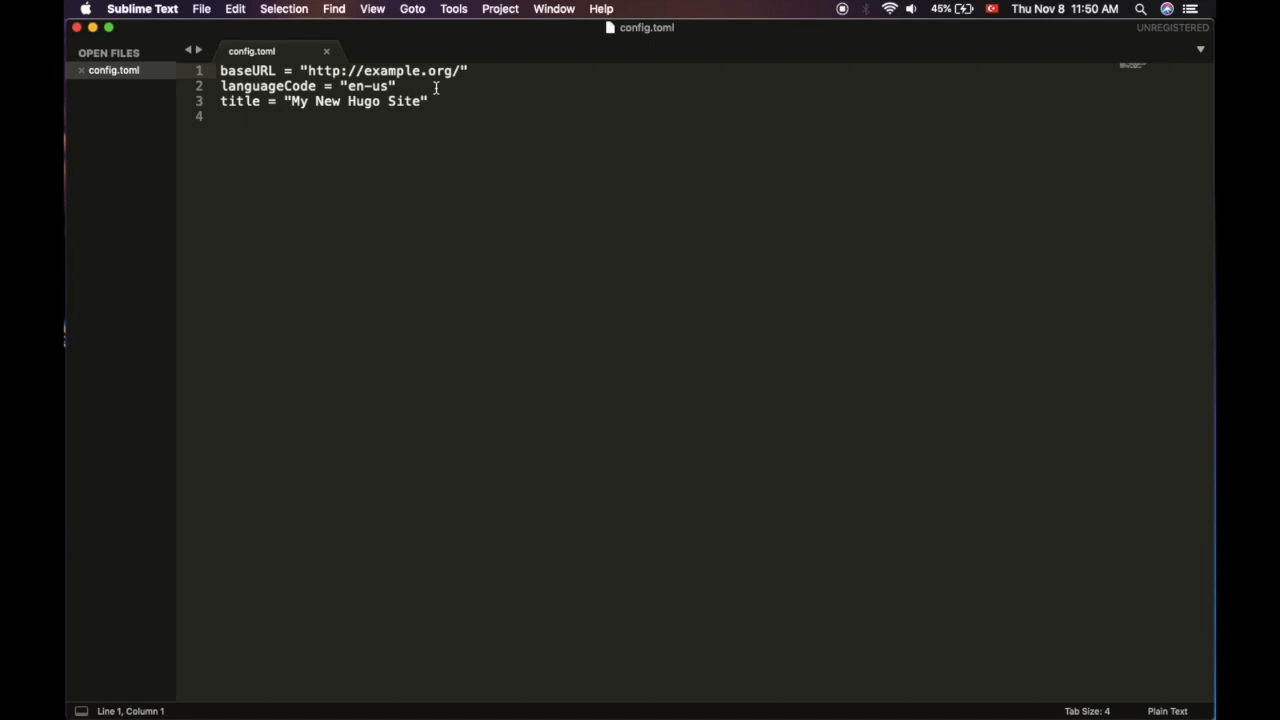
mouse_move(282, 75)
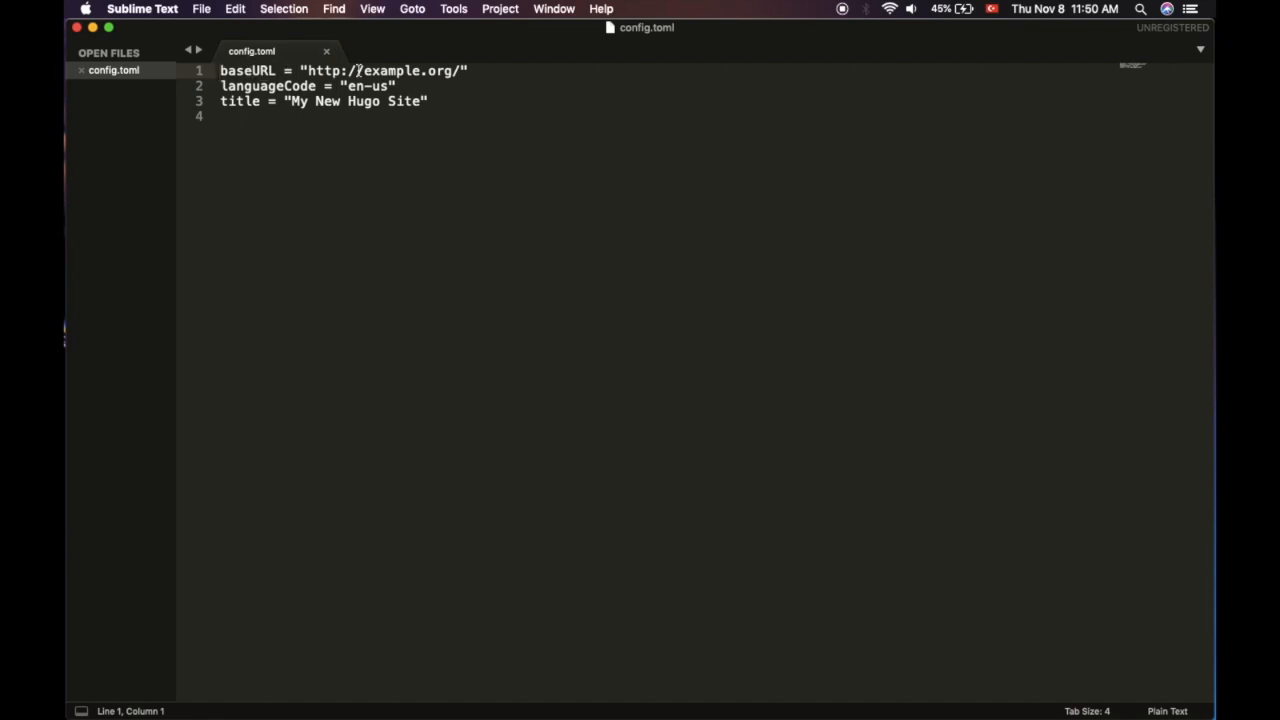
double_click(385, 70)
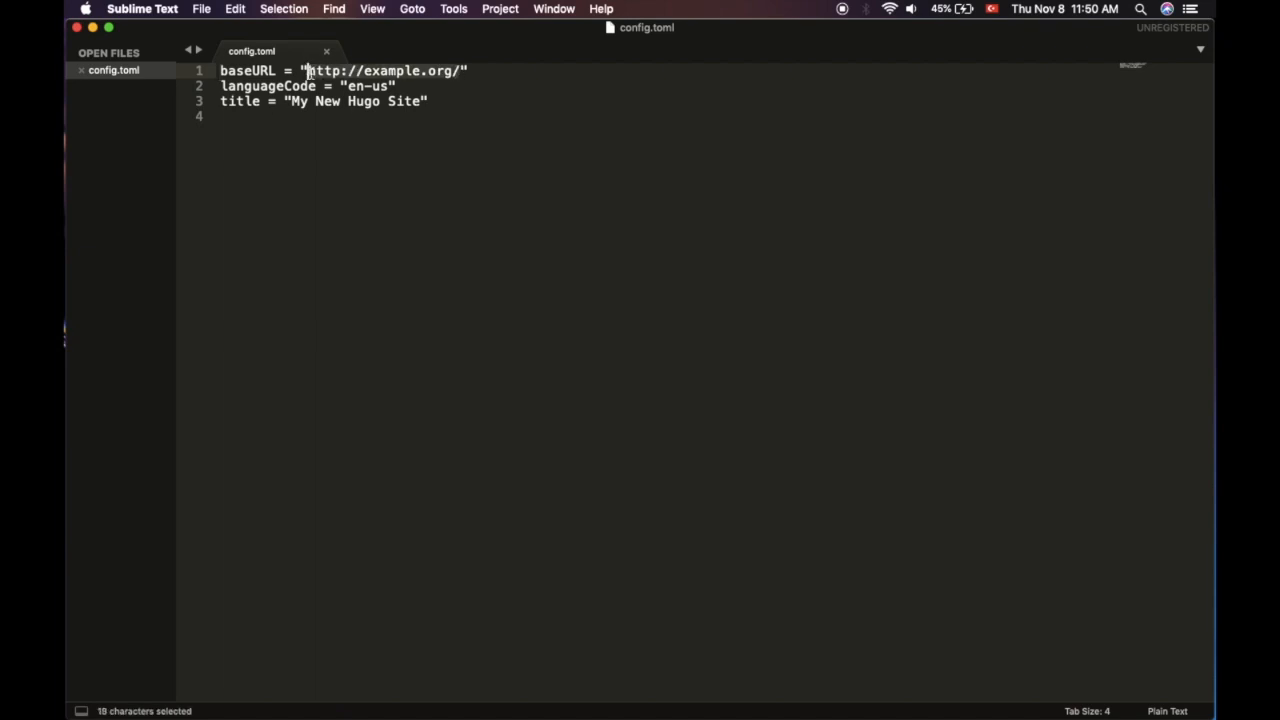
text(https://erolozge.github.io)
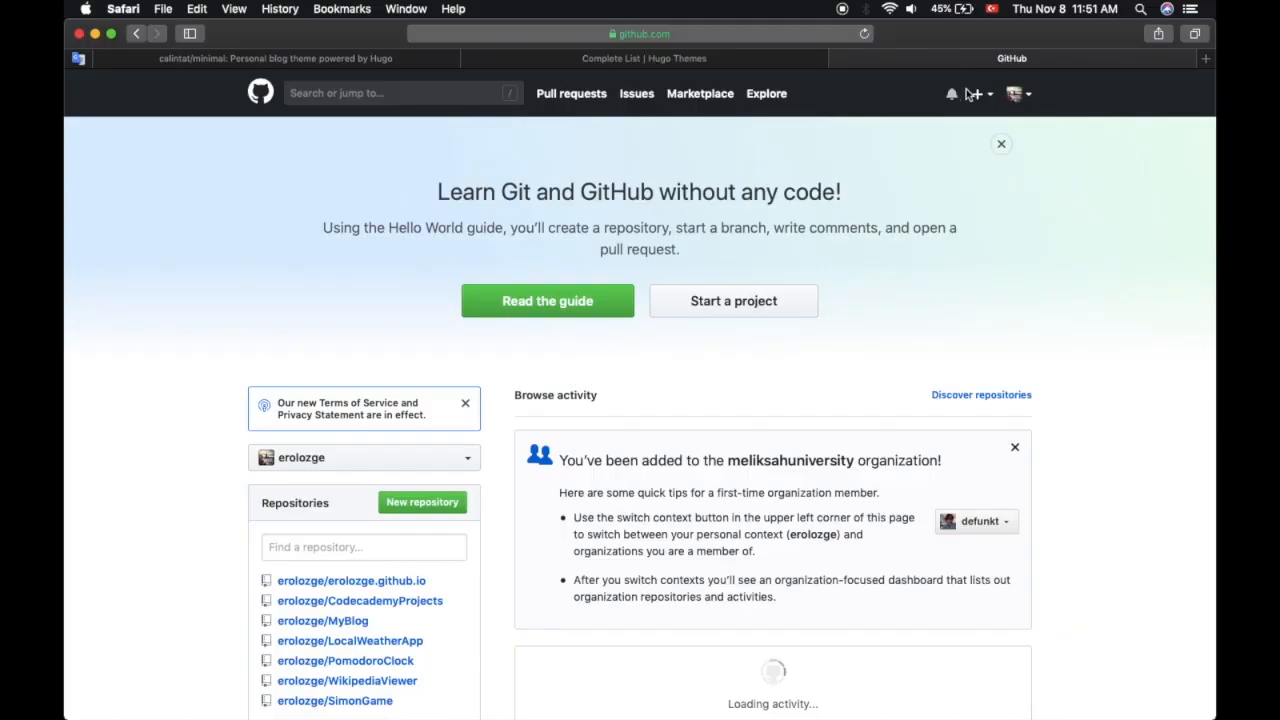
- Start a new GitHub repository named username.github.io
click(975, 93)
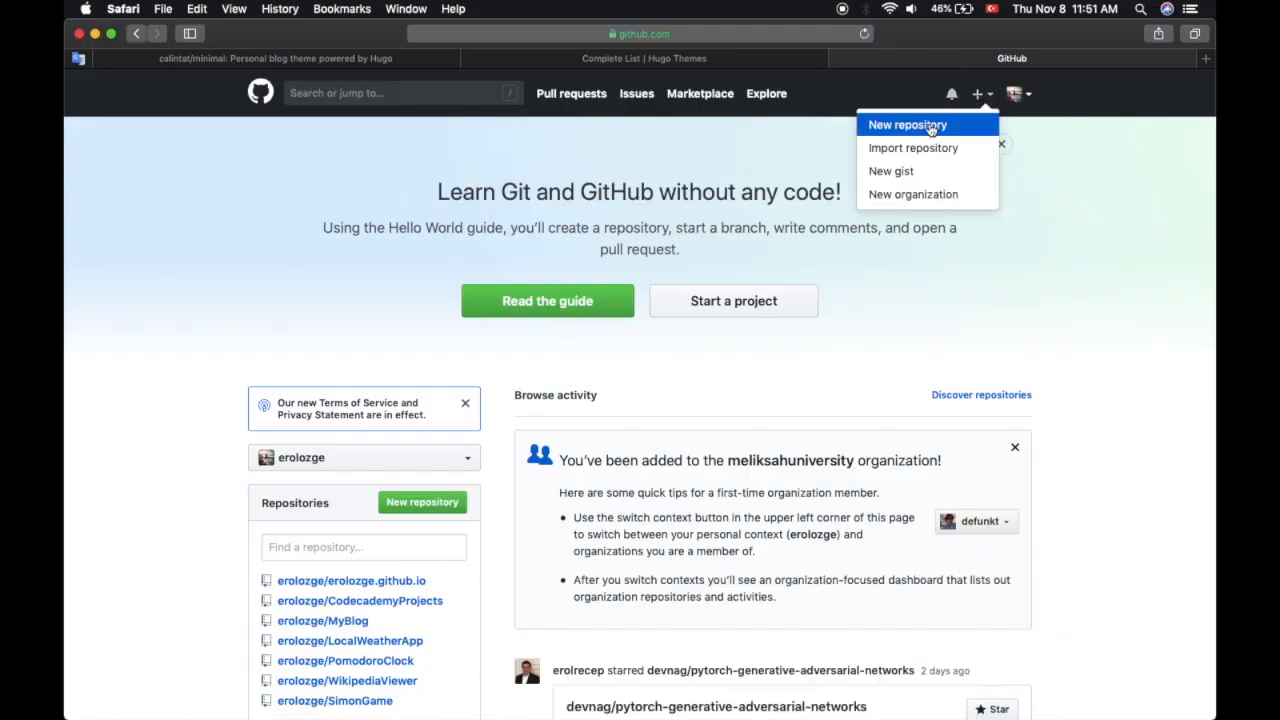
click(907, 124)
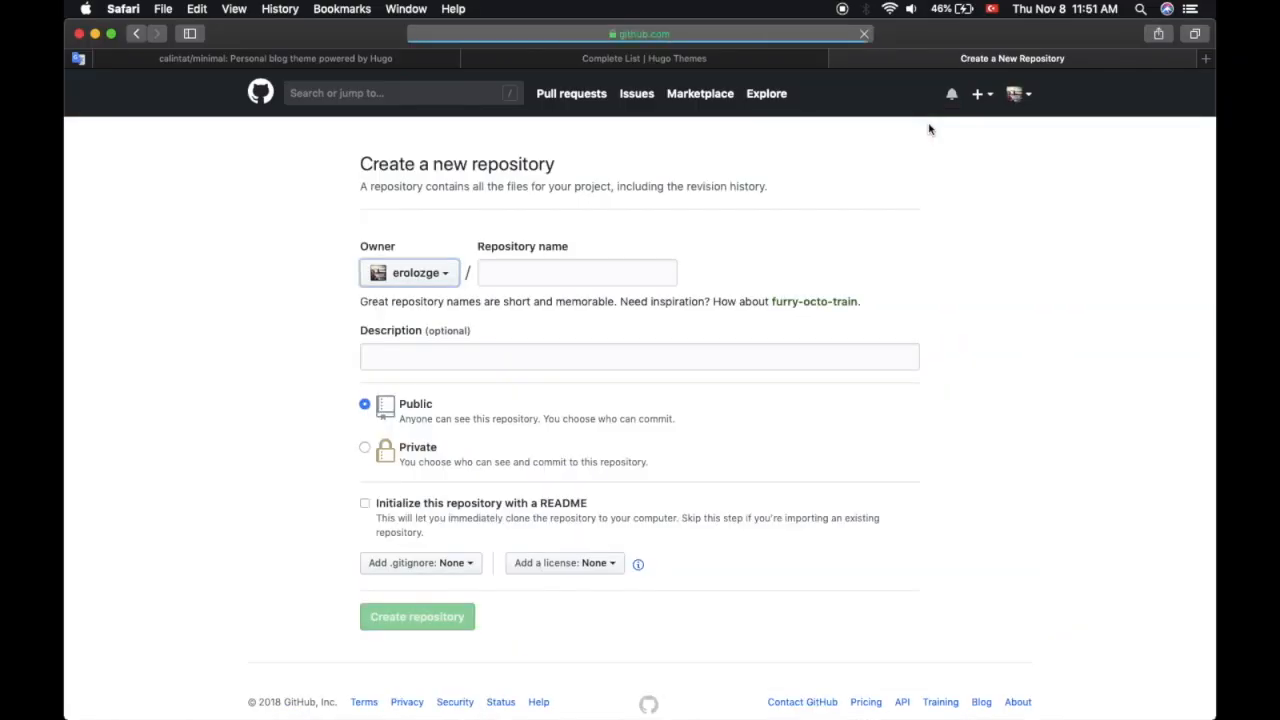
text(usern)
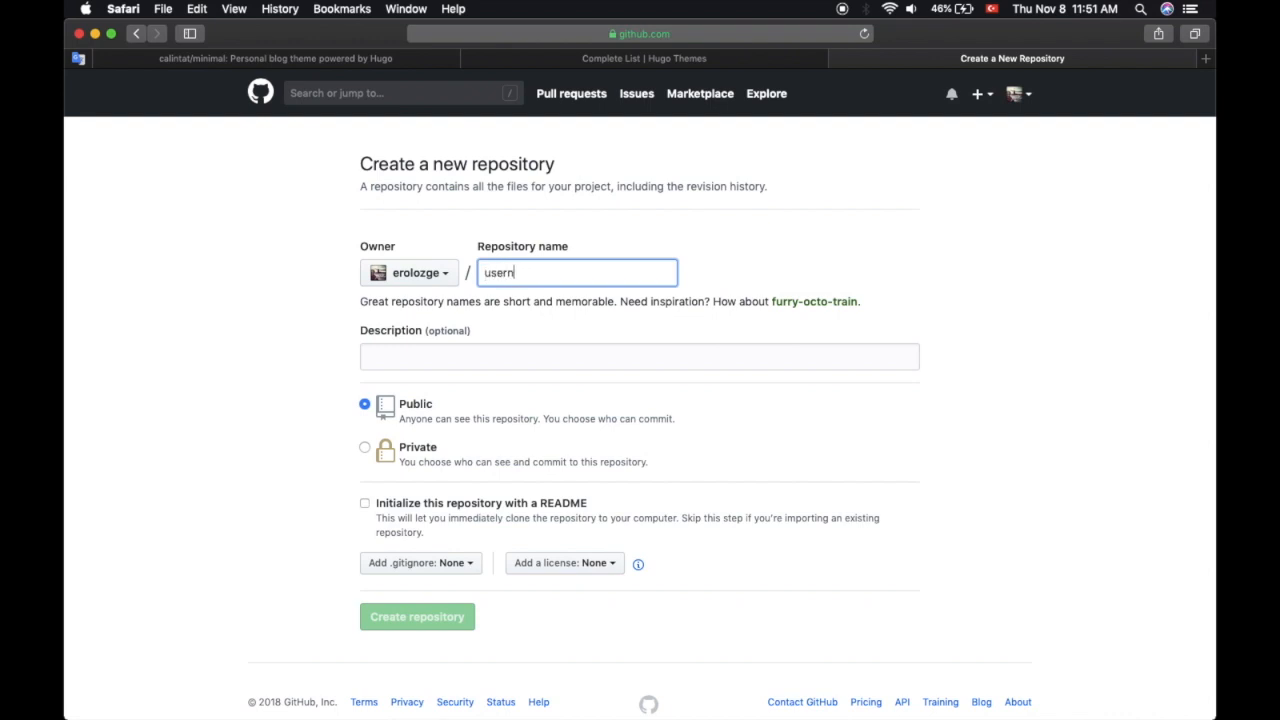
text(ame.git)
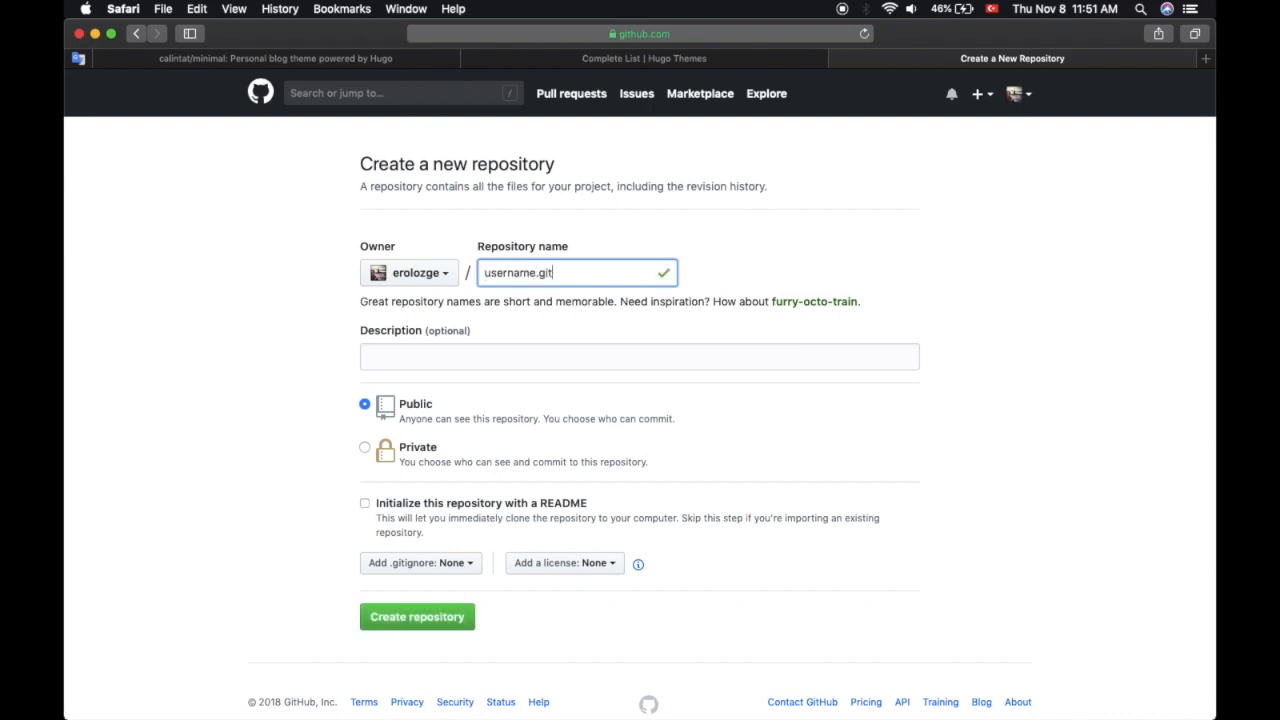
text(hub.io)
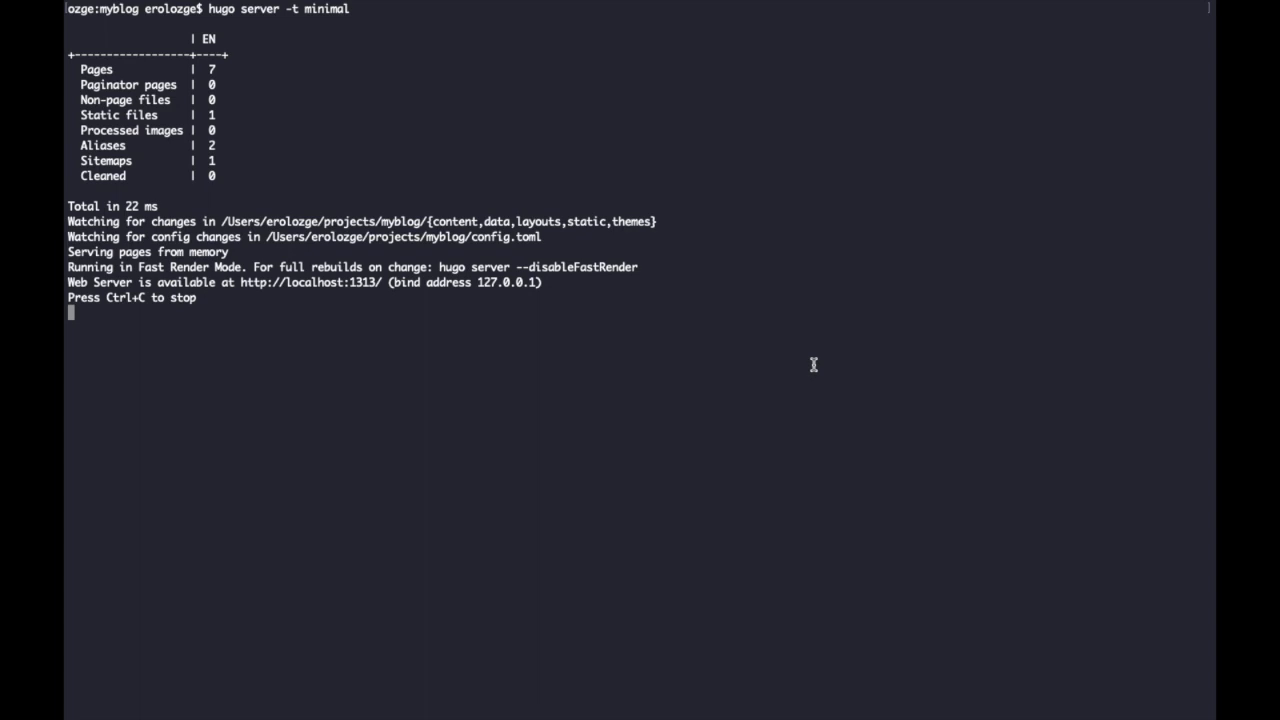
- Clear the Terminal screen with the clear command
text(cl)
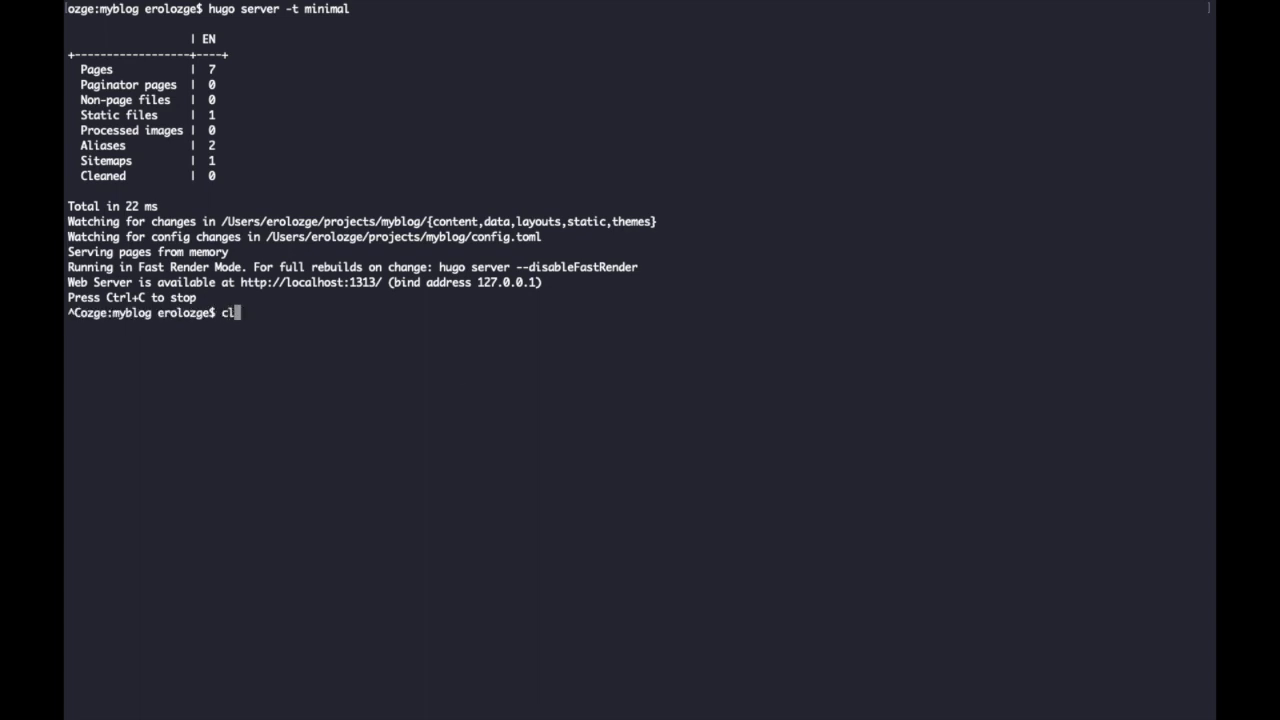
text(ear)
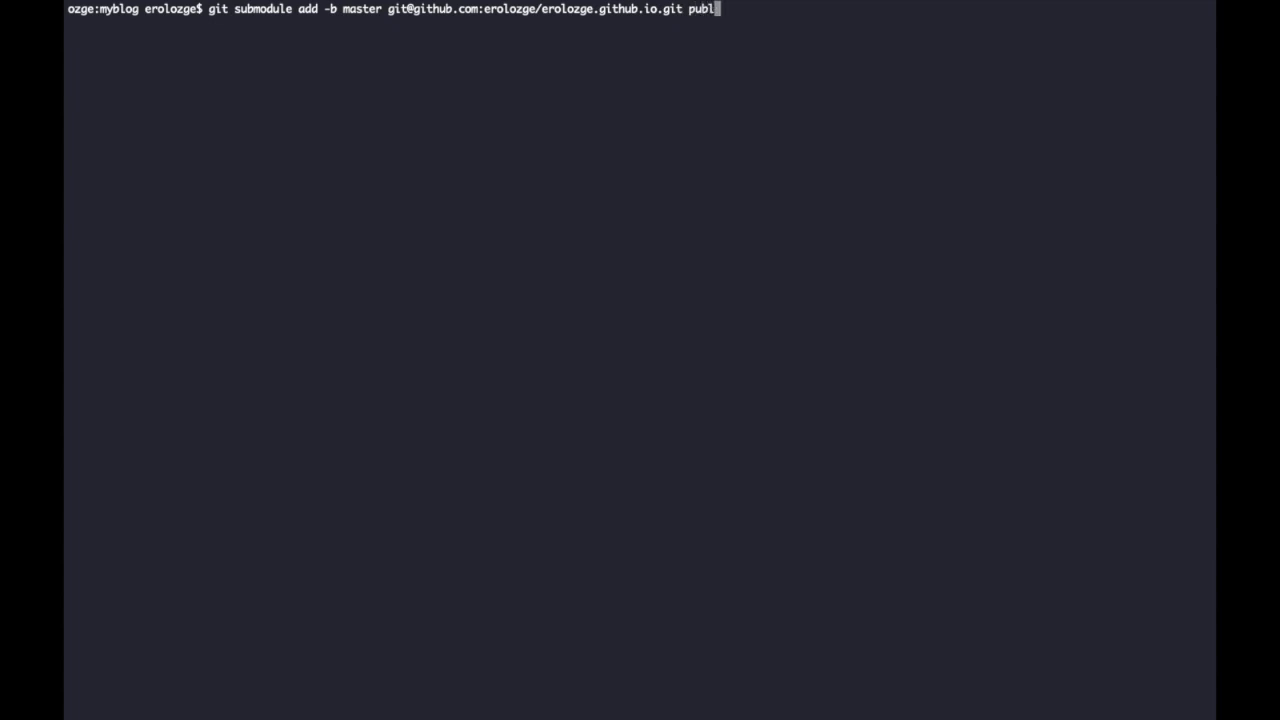
- Add erolozge.github.io as the public submodule and echo 'Deploying updates to GitHub...'
key(Return)
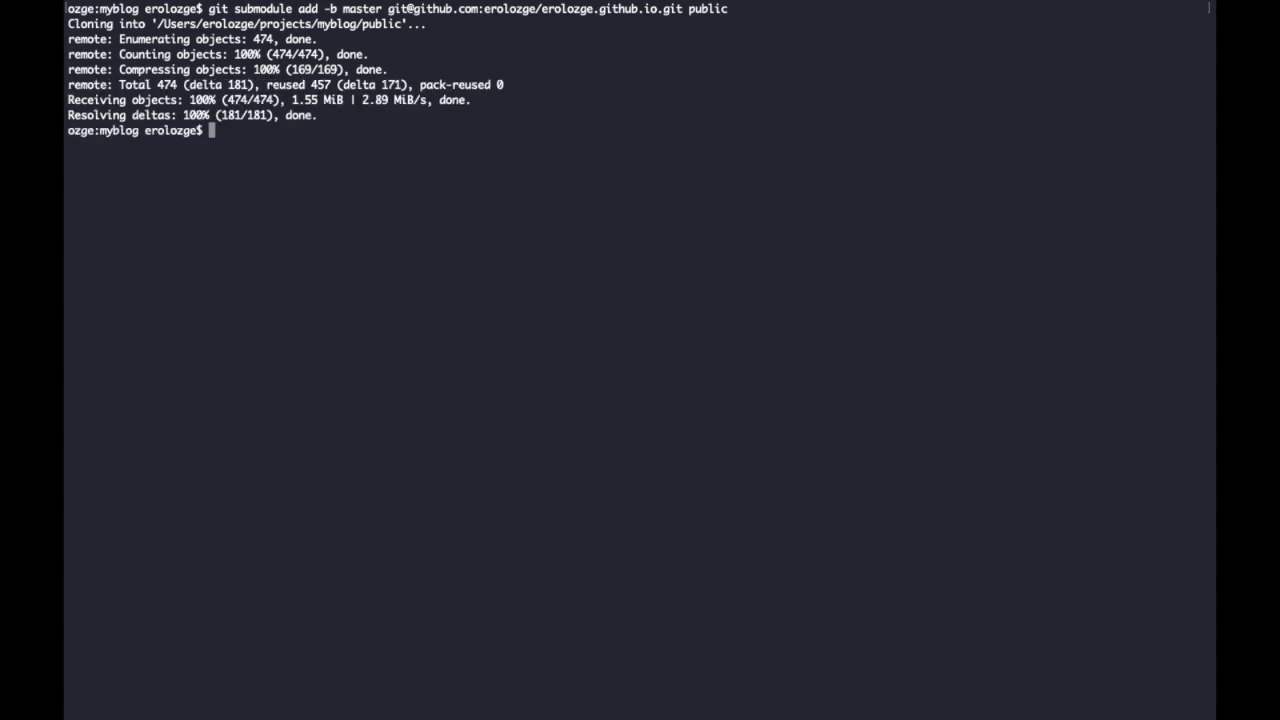
text(echo -e "\033[0;32mDeploying updates to GitHub...\033[0m")
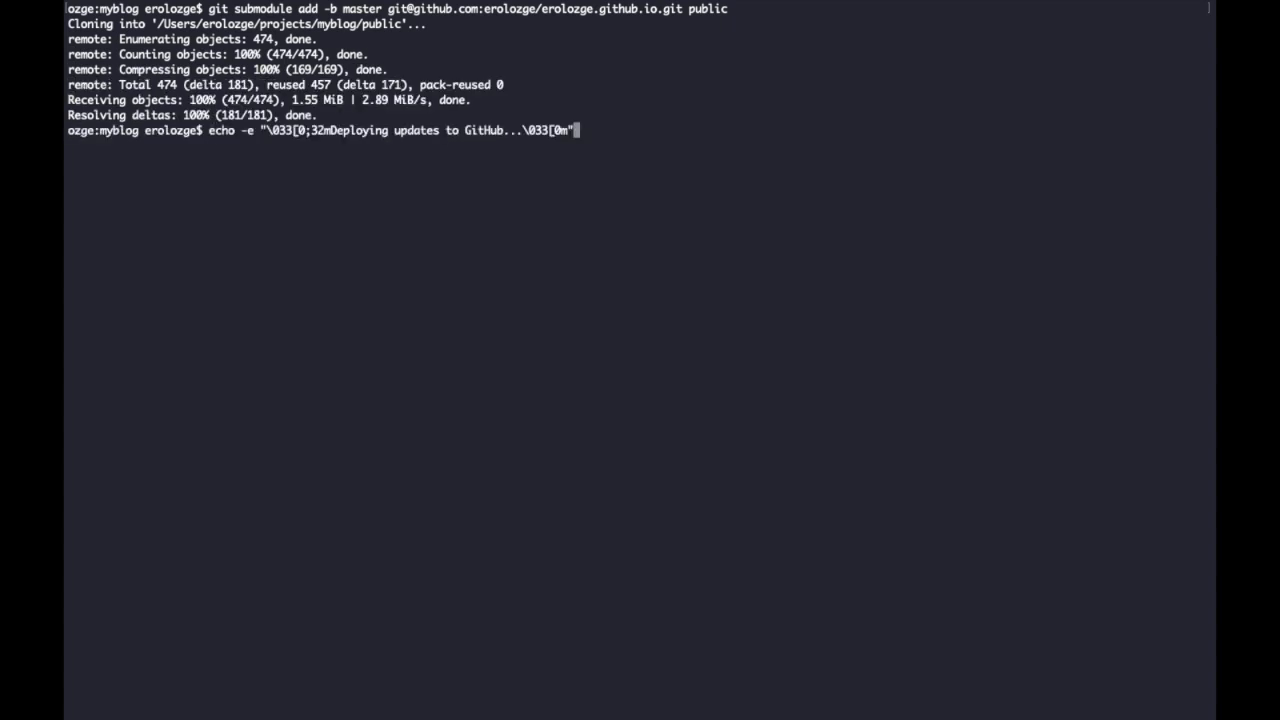
key(Return)
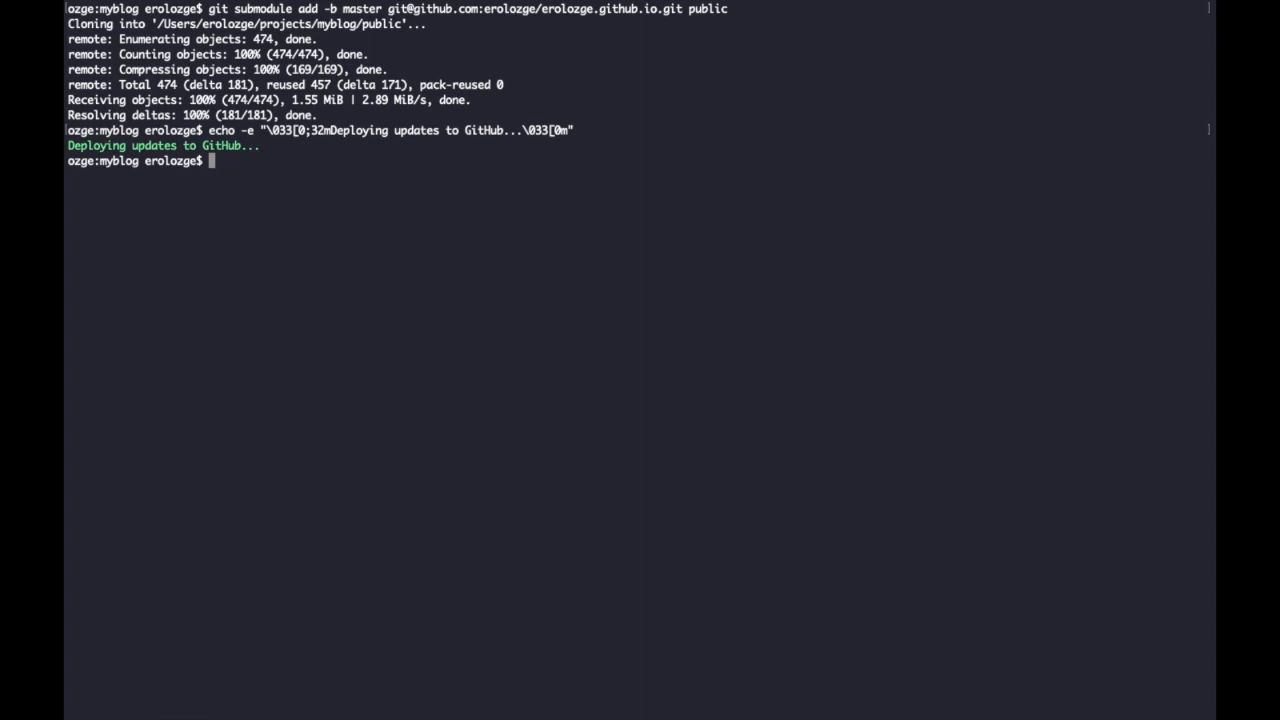
- Build the site with hugo -t minimal and move into the public folder
text(hu)
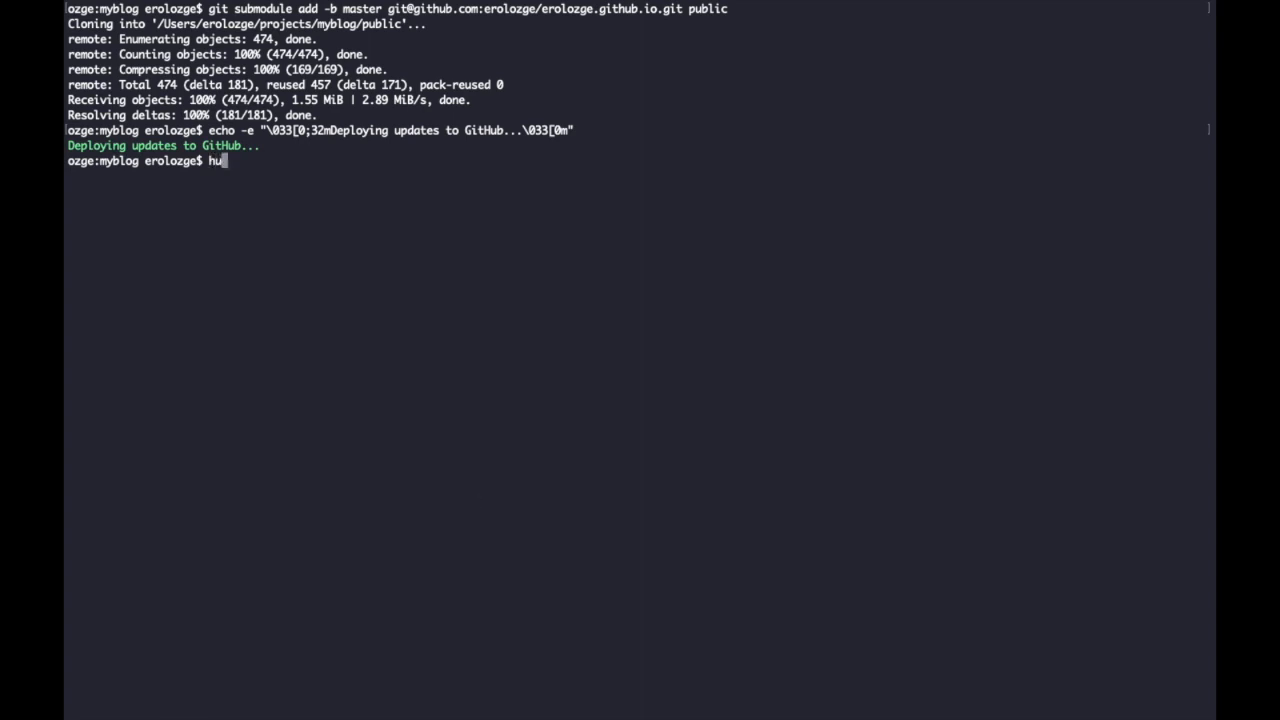
text(go -t)
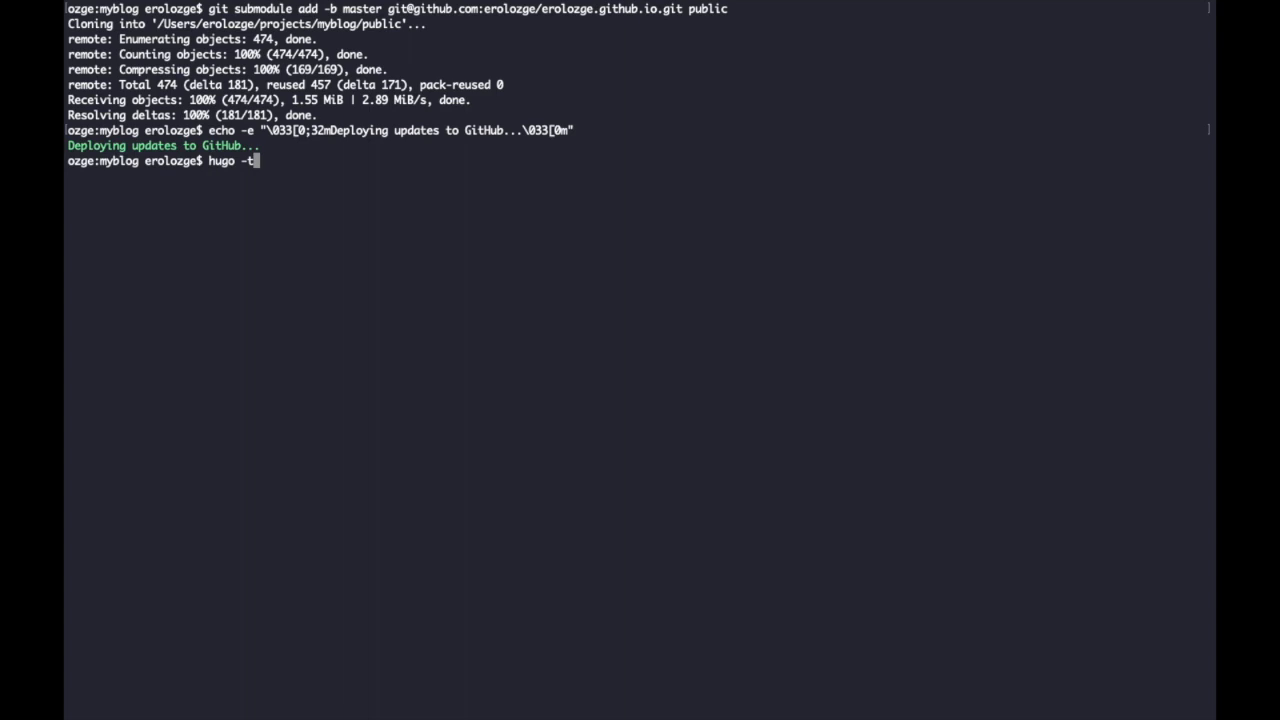
text(mini)
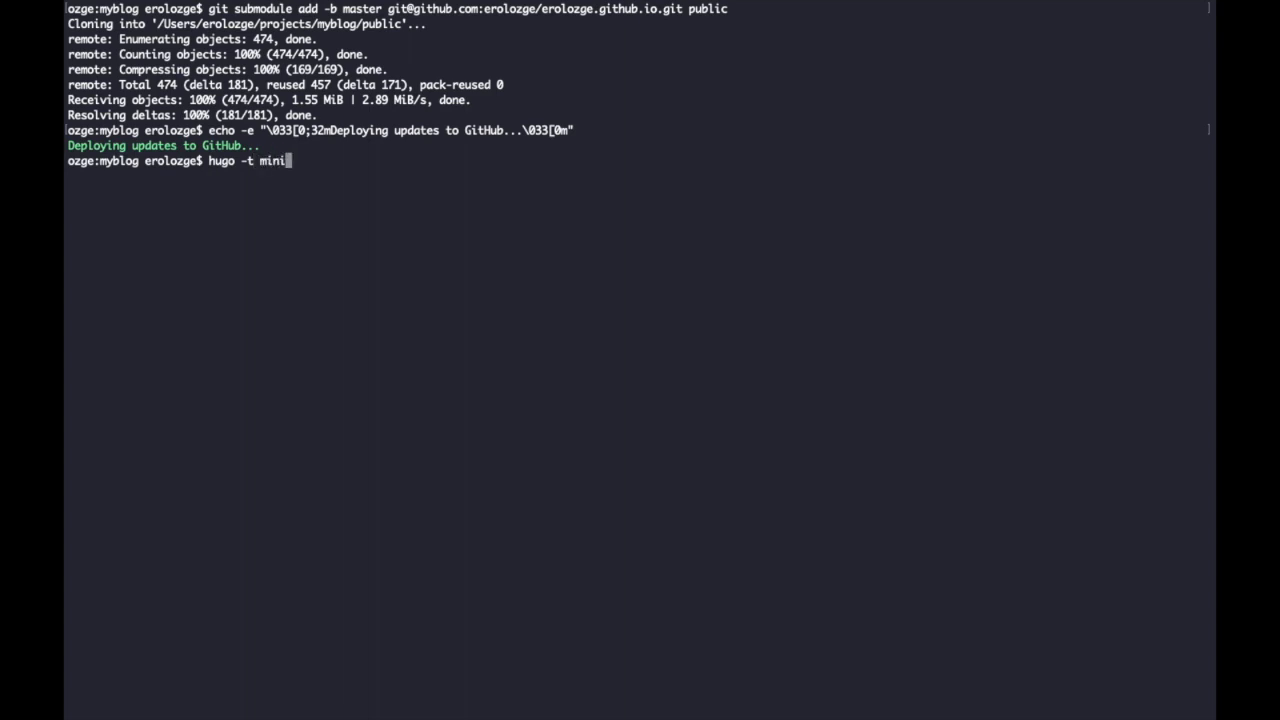
key(Return)
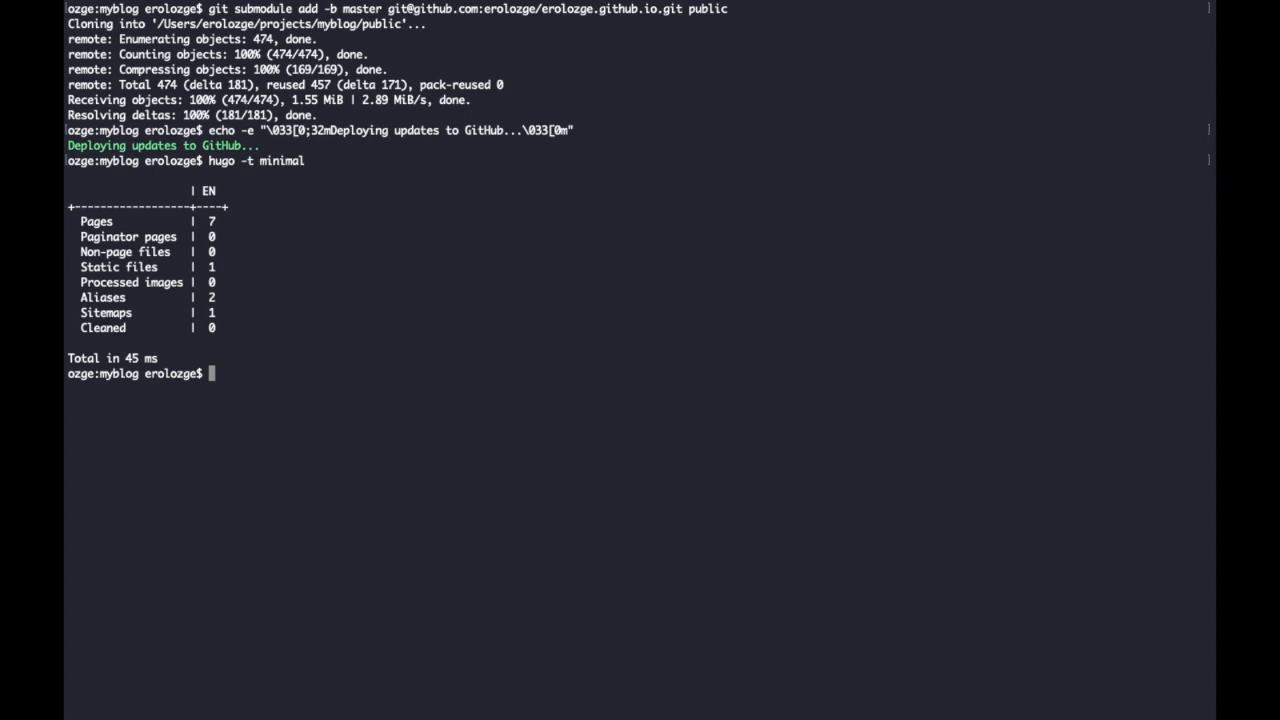
text(cd pu)
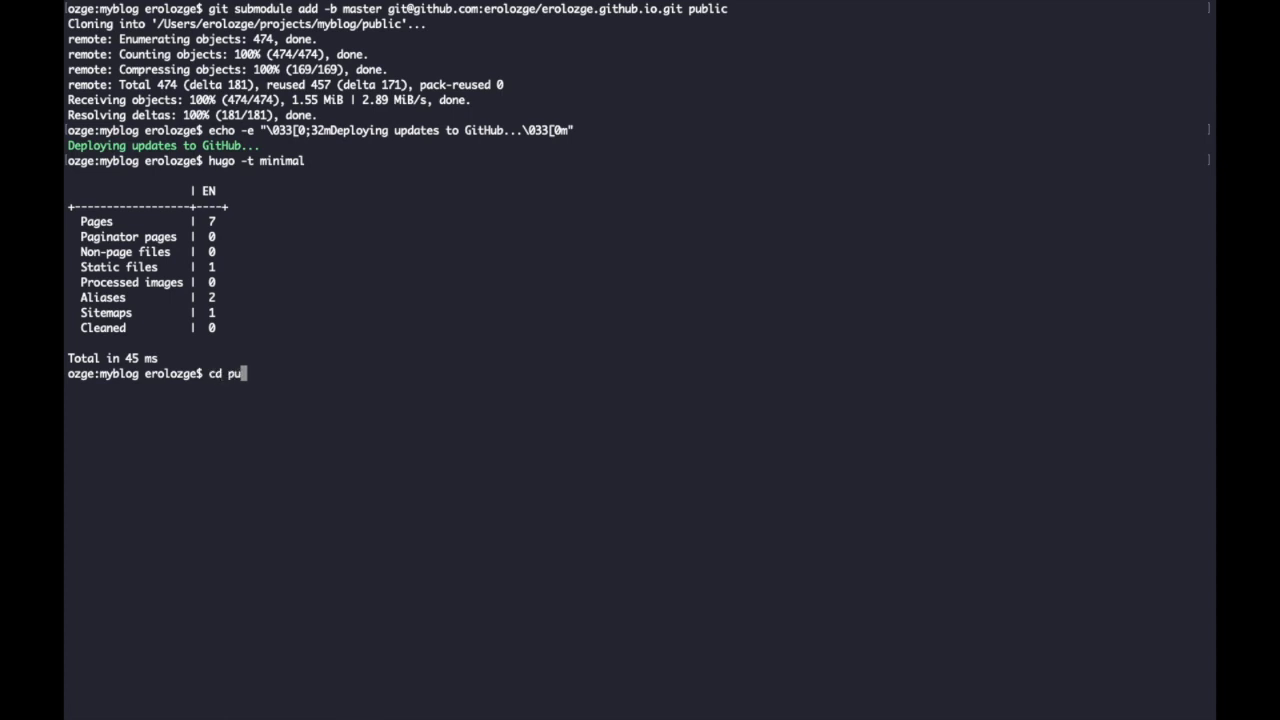
key(Return)
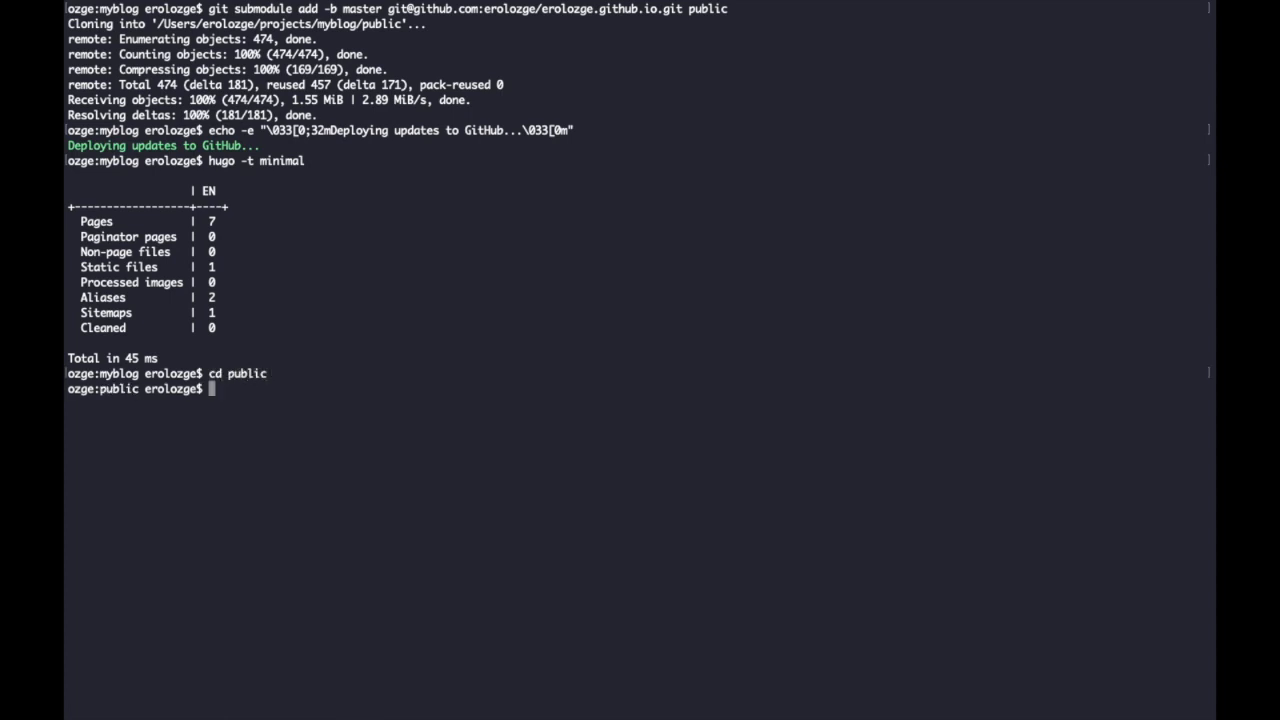
text(gi)
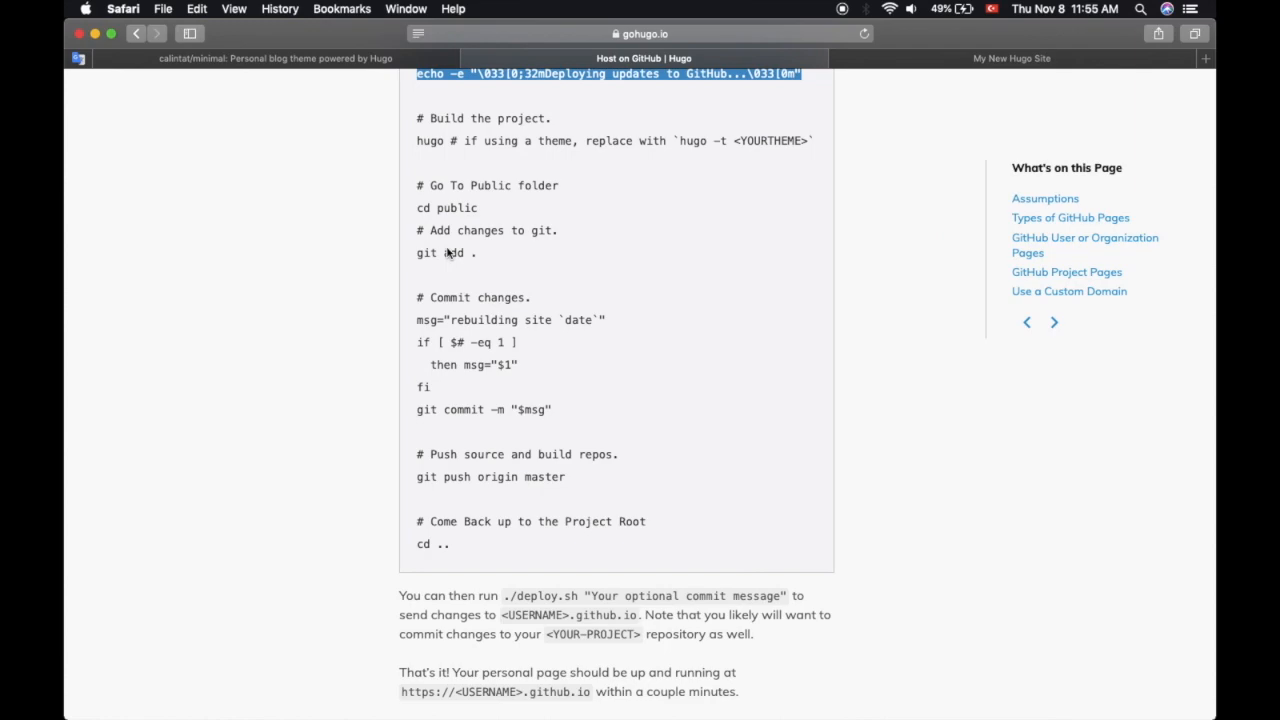
mouse_move(553, 411)
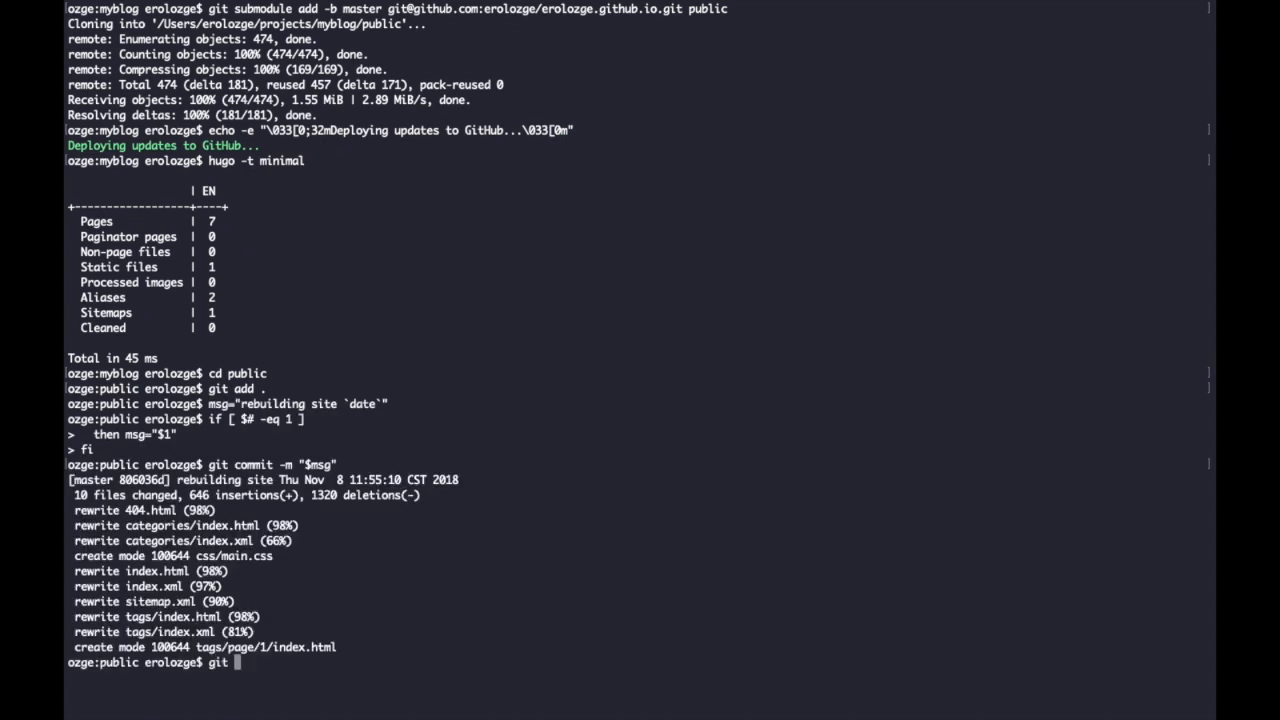
- Push the rebuilt site's commit to origin master on GitHub
text(push or)
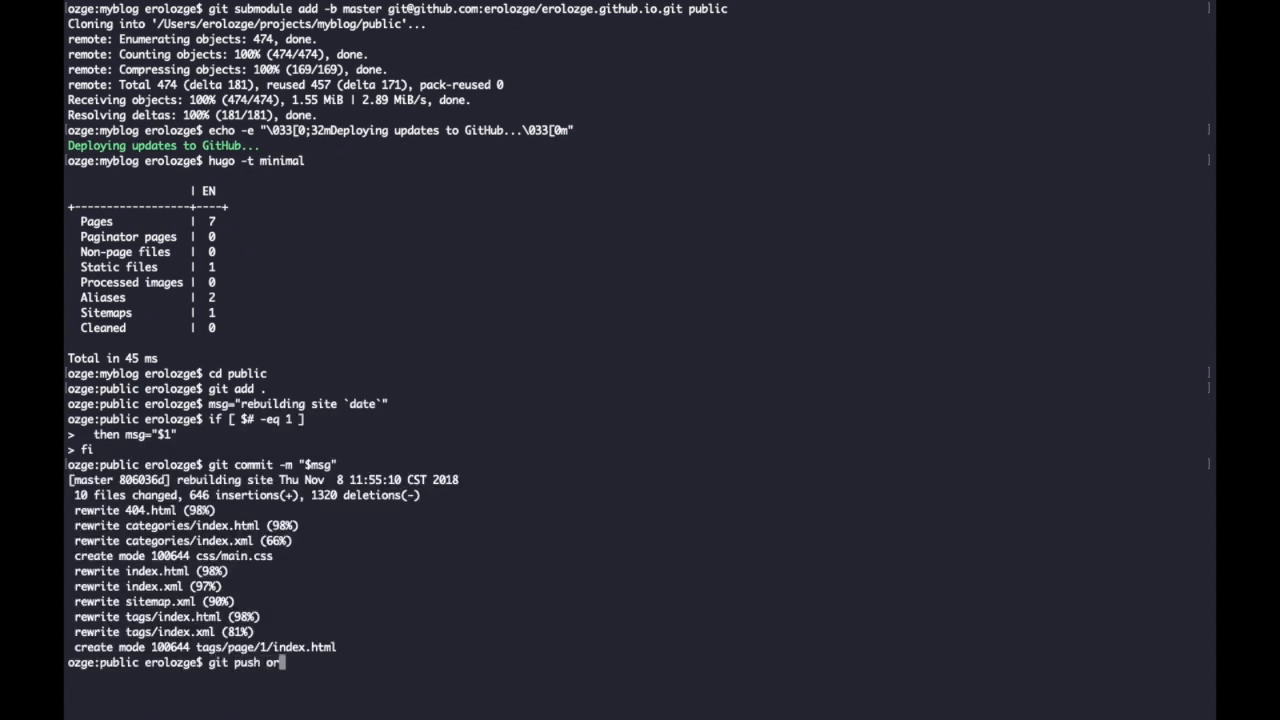
text(igin master)
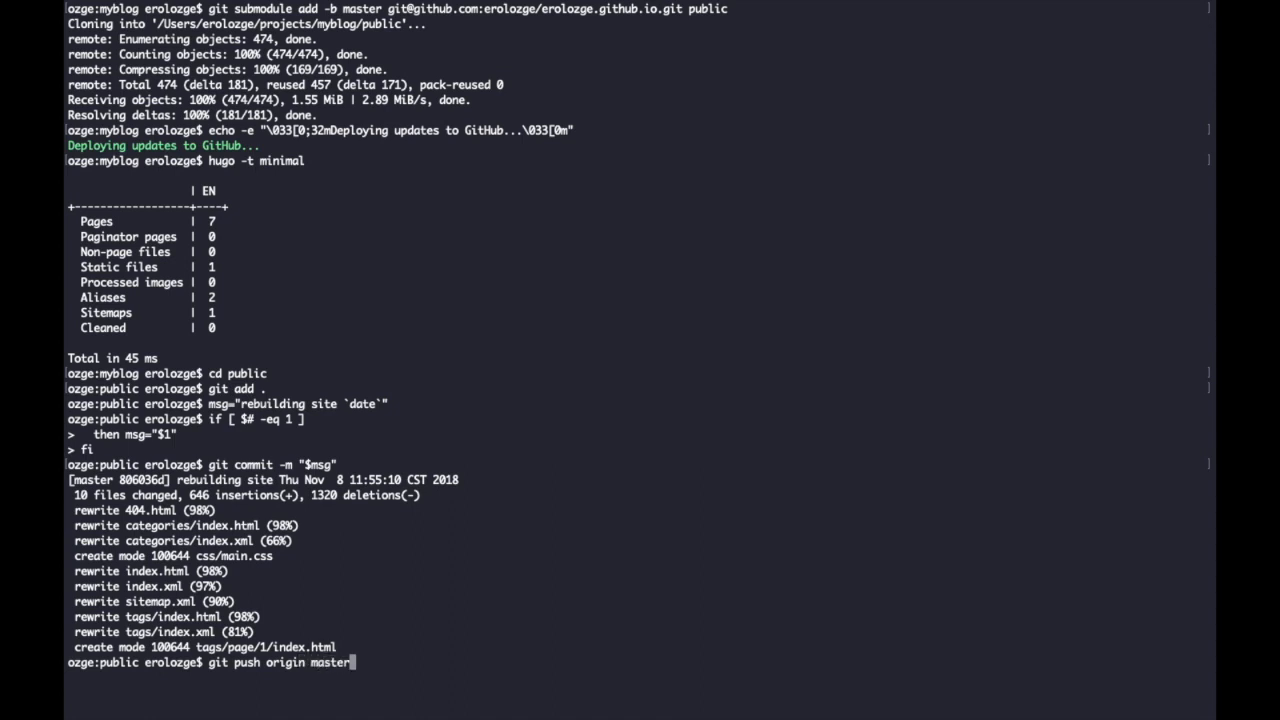
key(Return)
text(h)
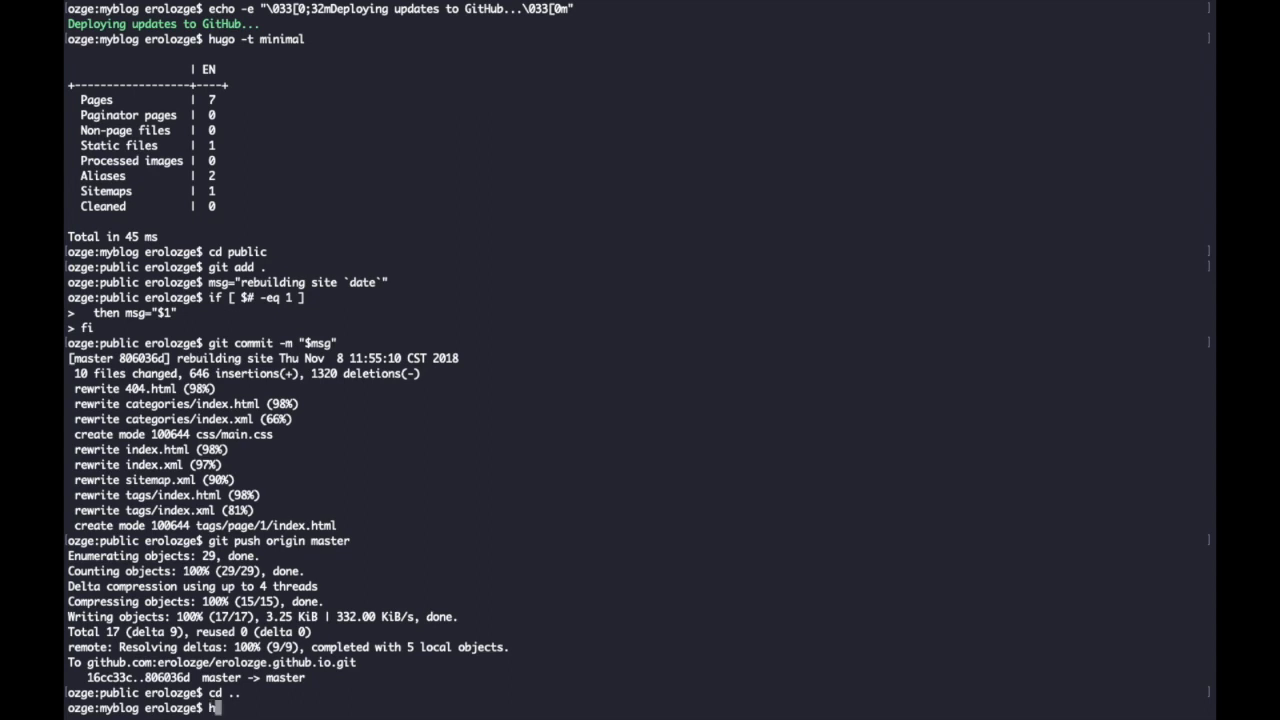
text(ugo server)
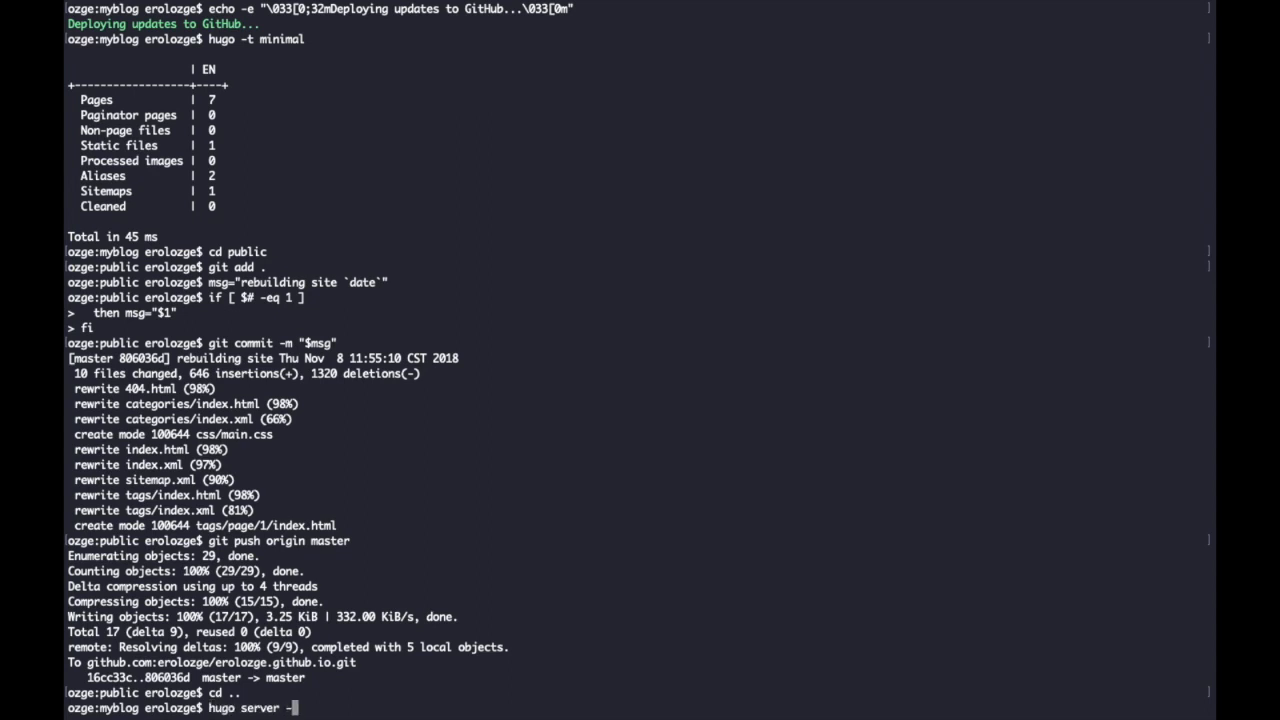
- Run hugo server with the Minimal theme to serve myblog at localhost:1313
text(-t minimal)
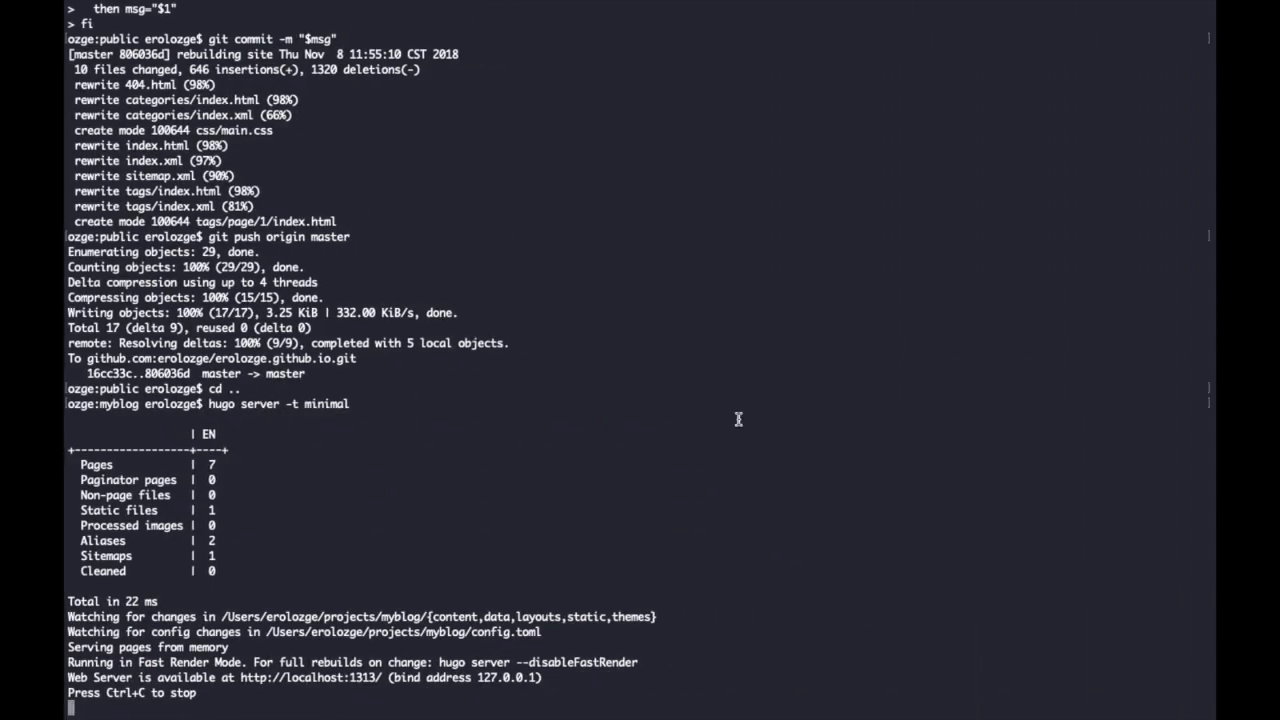
mouse_move(328, 500)
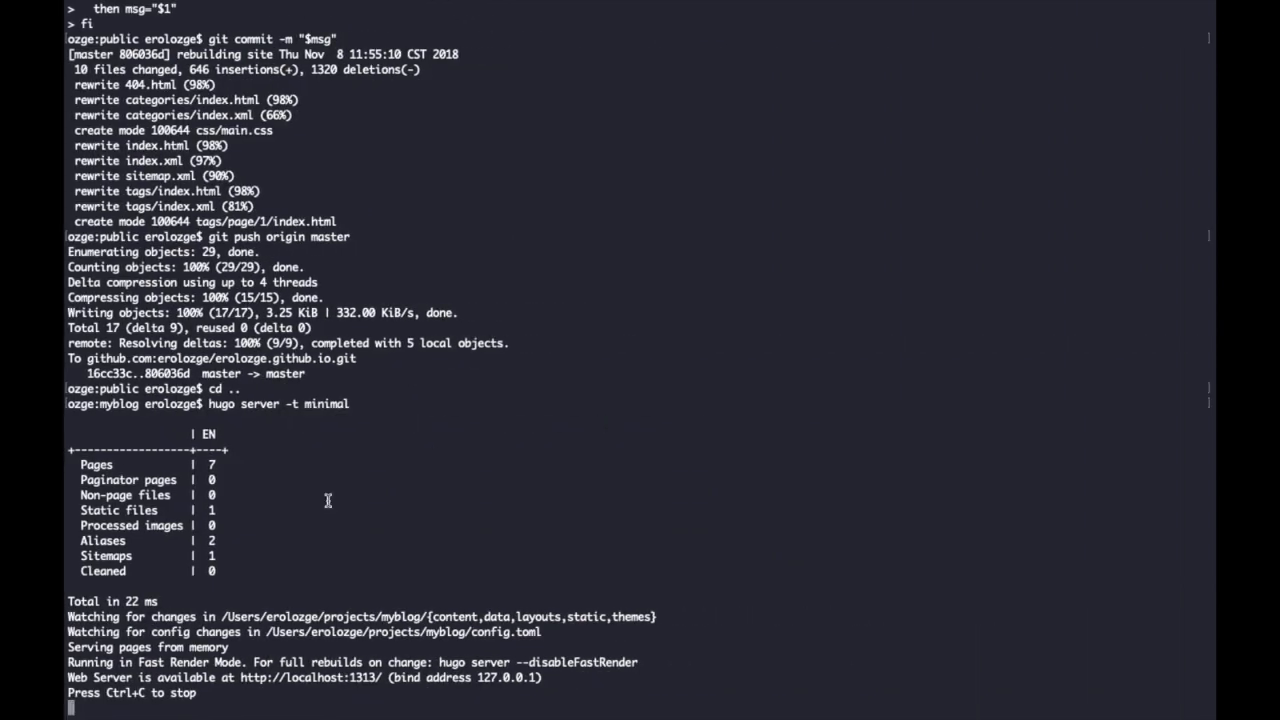